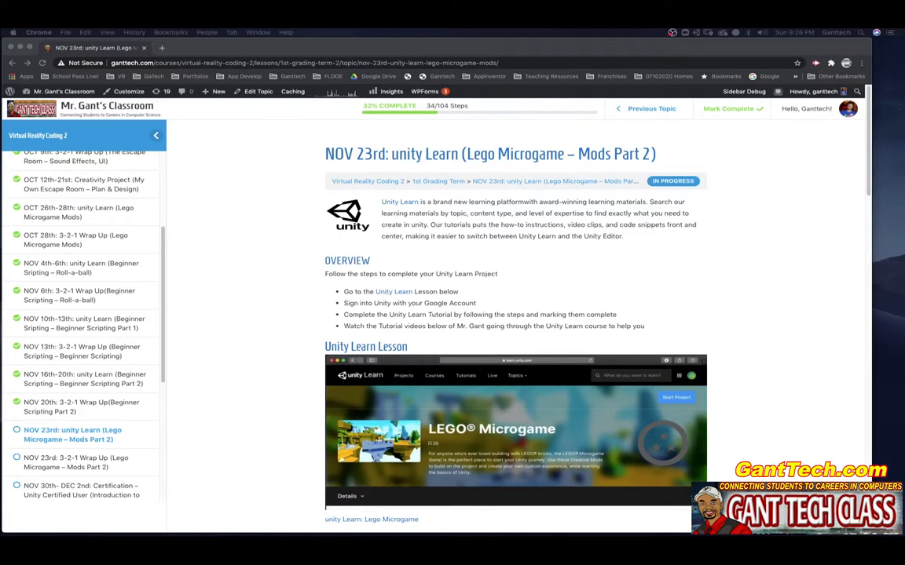
{"action": "mouse_move", "coordinate": [556, 415]}
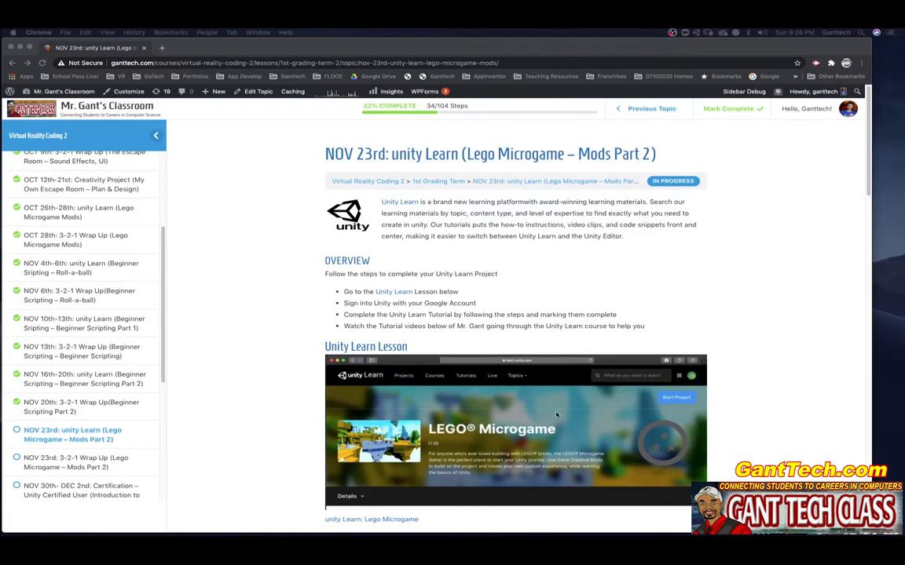
Scroll down the lesson to the Beginner Mods assignment with its Unity Learn Microgame links
{"action": "scroll", "scroll_direction": "down", "scroll_amount": 3}
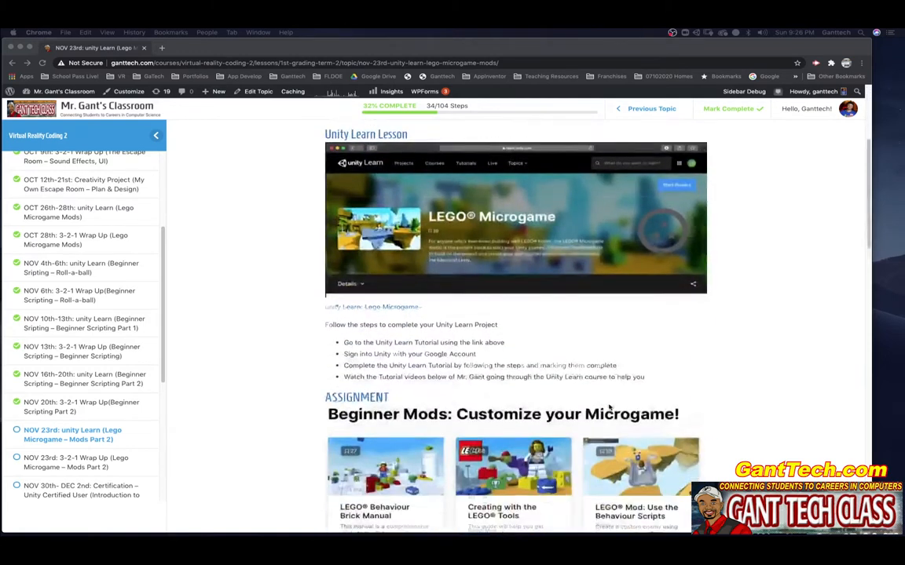
{"action": "scroll", "scroll_direction": "down", "scroll_amount": 3}
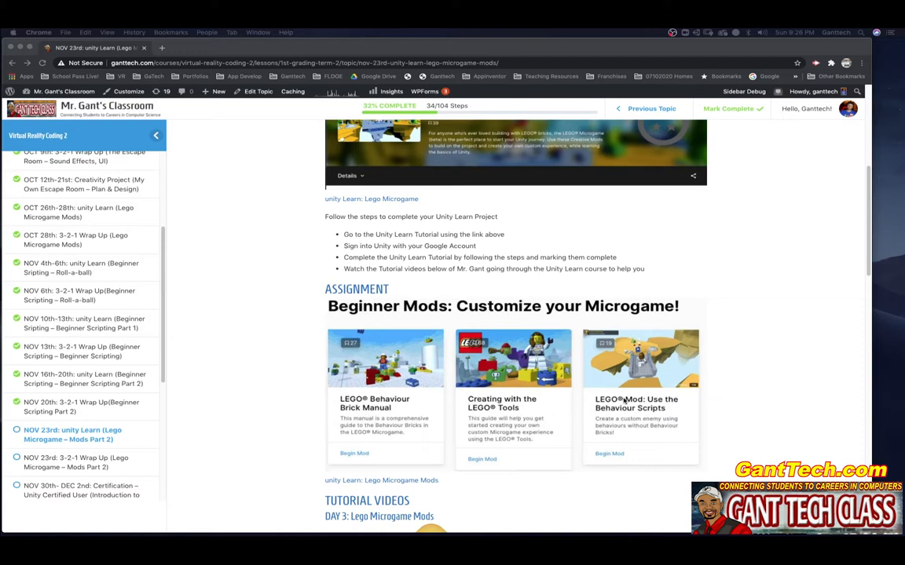
{"action": "mouse_move", "coordinate": [603, 390]}
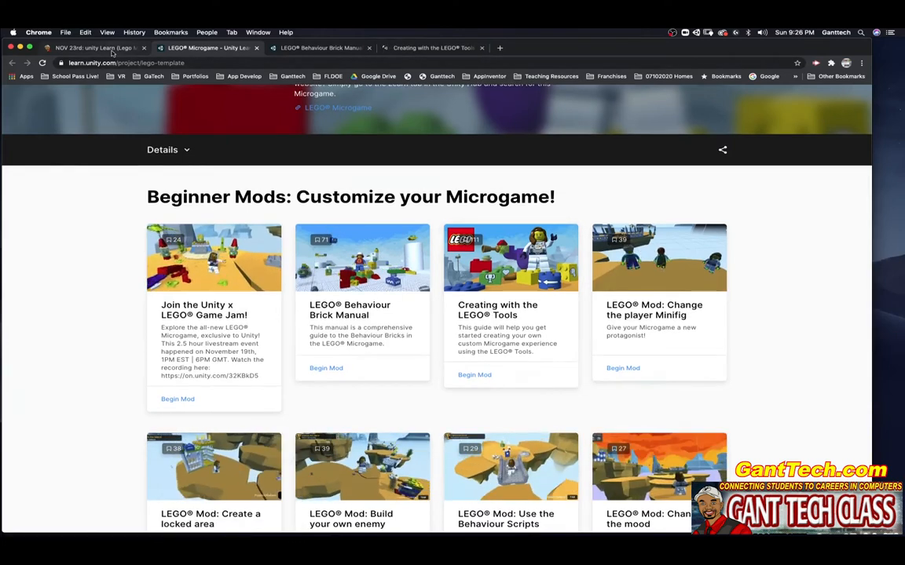
Open the LEGO Mod: Use the Behaviour Scripts card in a new tab and close the Microgame page
{"action": "left_click", "coordinate": [94, 47]}
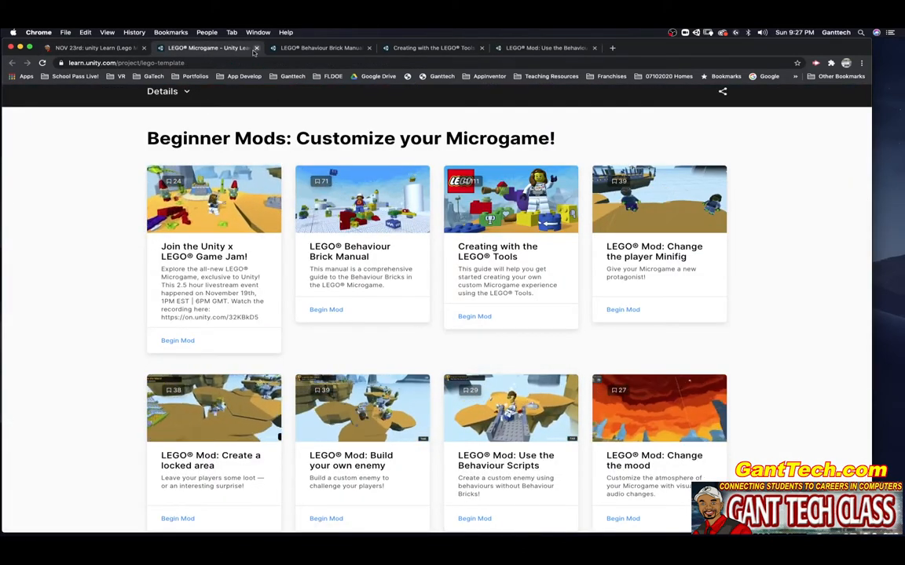
{"action": "scroll", "scroll_direction": "up", "scroll_amount": 3}
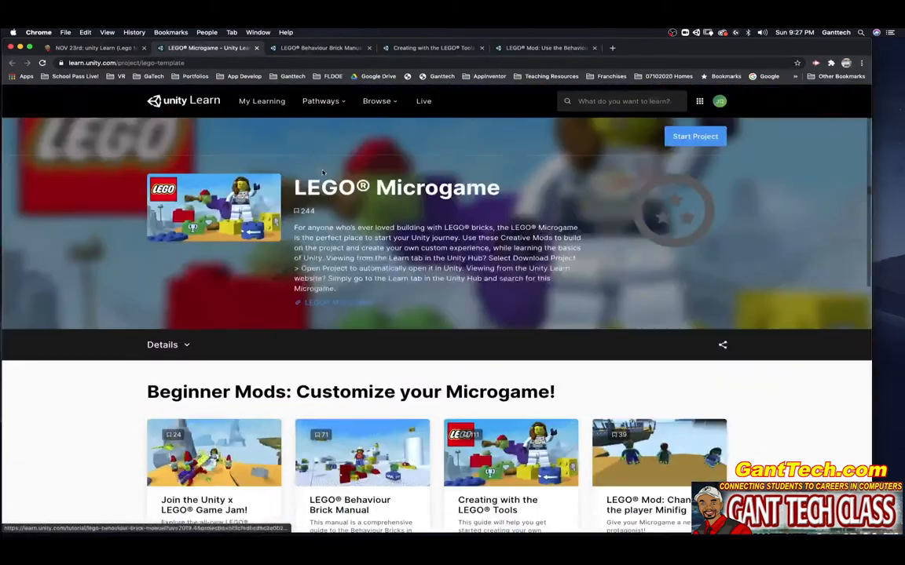
{"action": "left_click", "coordinate": [362, 452]}
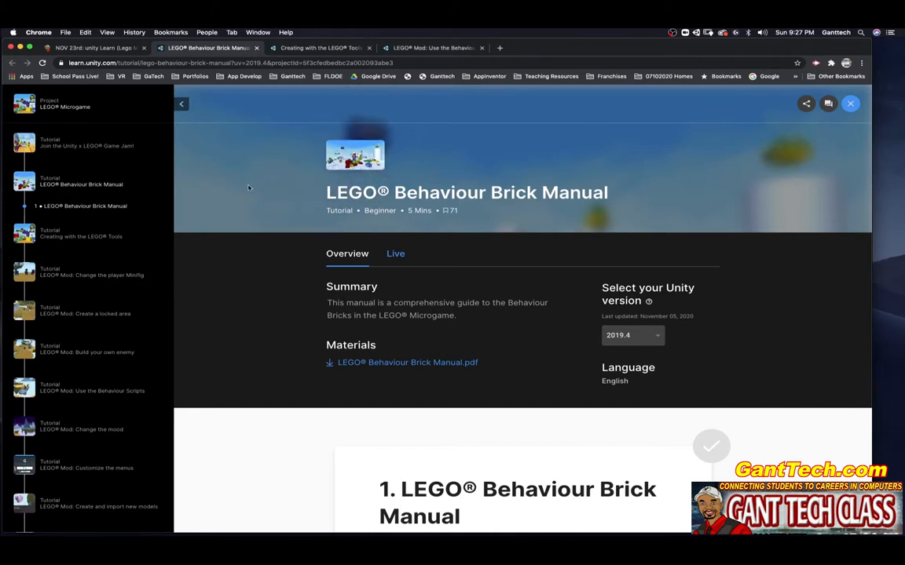
{"action": "mouse_move", "coordinate": [430, 367]}
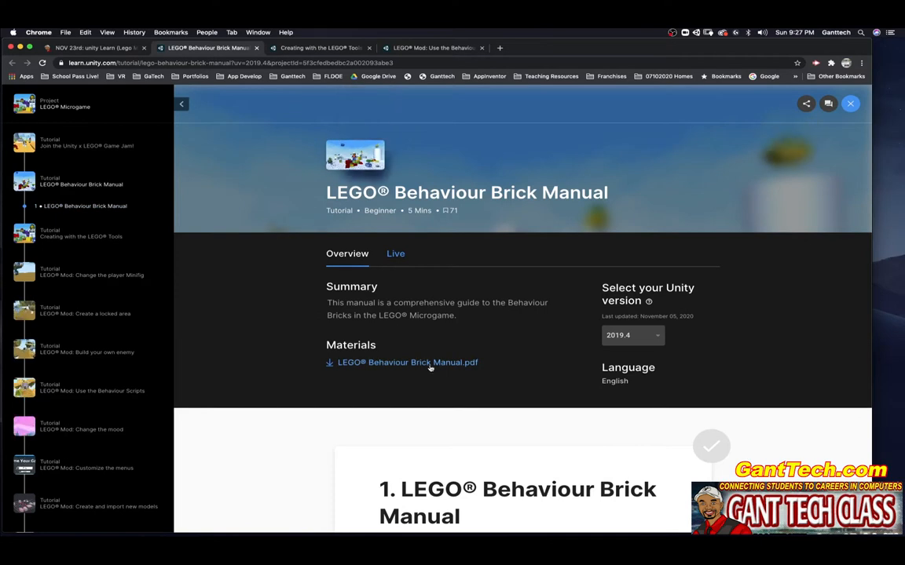
Open the LEGO Behaviour Brick Manual.pdf in a tab, mark the manual step completed, skipping the rating
{"action": "left_click", "coordinate": [406, 361]}
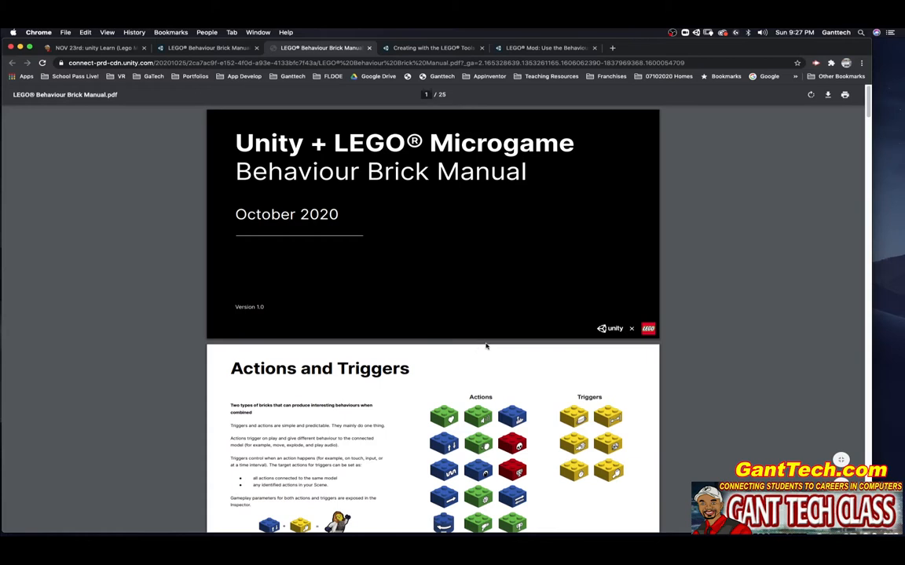
{"action": "scroll", "scroll_direction": "down", "scroll_amount": 3}
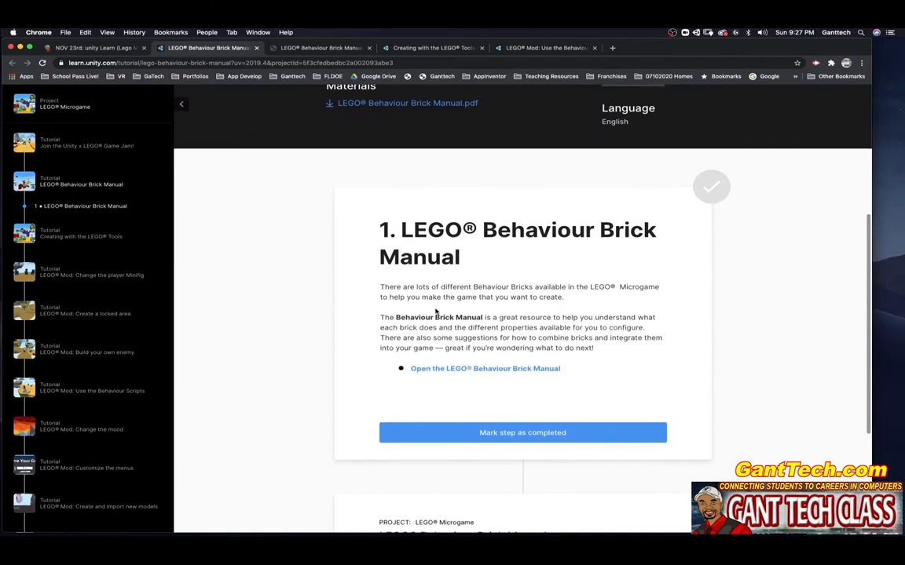
{"action": "mouse_move", "coordinate": [506, 306]}
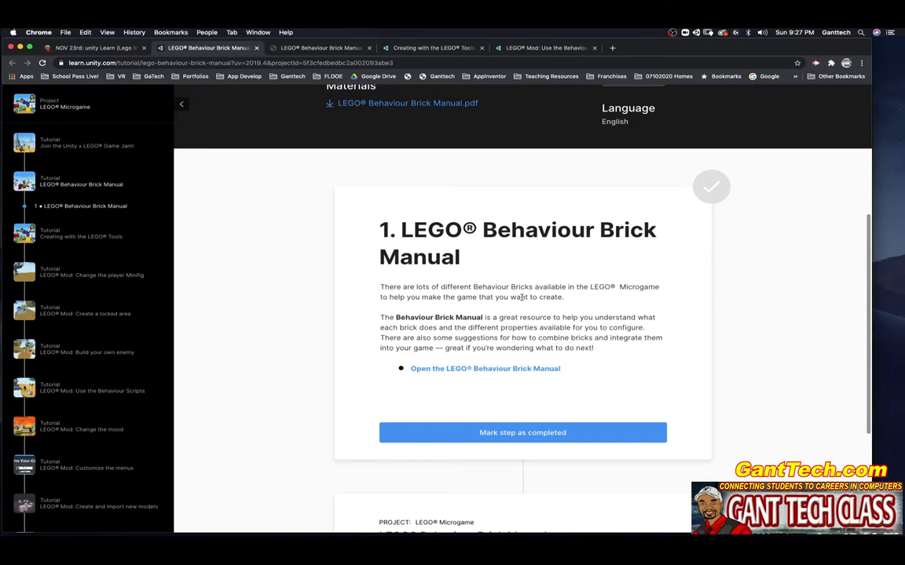
{"action": "mouse_move", "coordinate": [546, 311]}
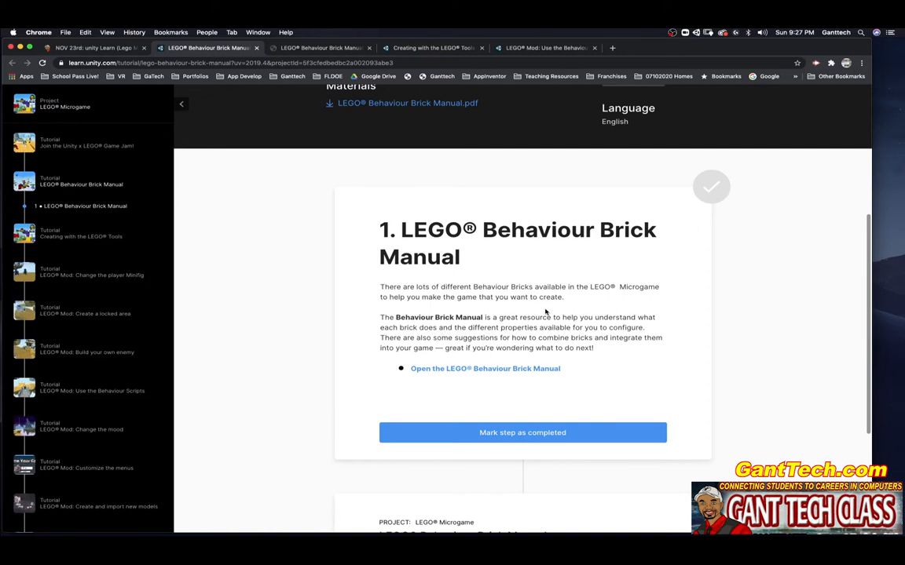
{"action": "mouse_move", "coordinate": [380, 169]}
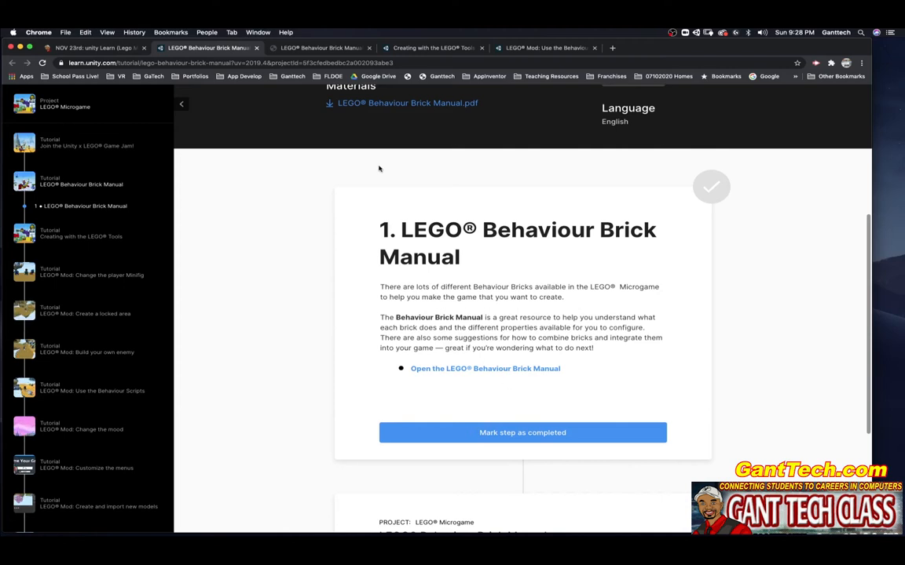
{"action": "left_click", "coordinate": [521, 434]}
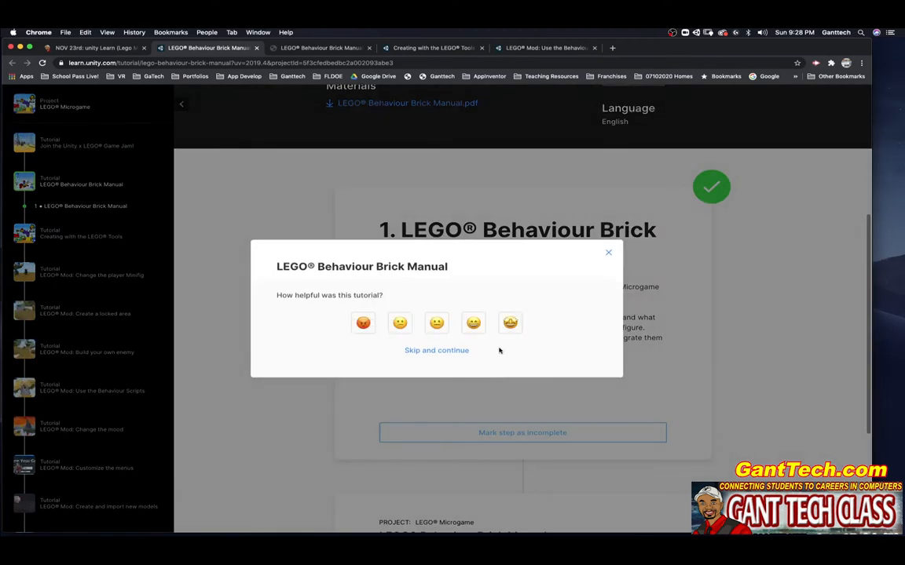
{"action": "left_click", "coordinate": [436, 350]}
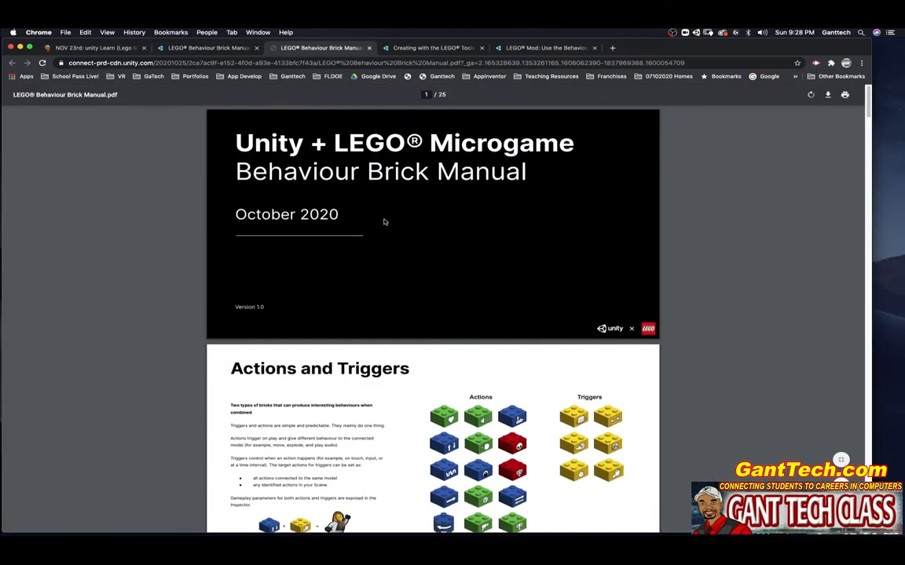
{"action": "mouse_move", "coordinate": [333, 235]}
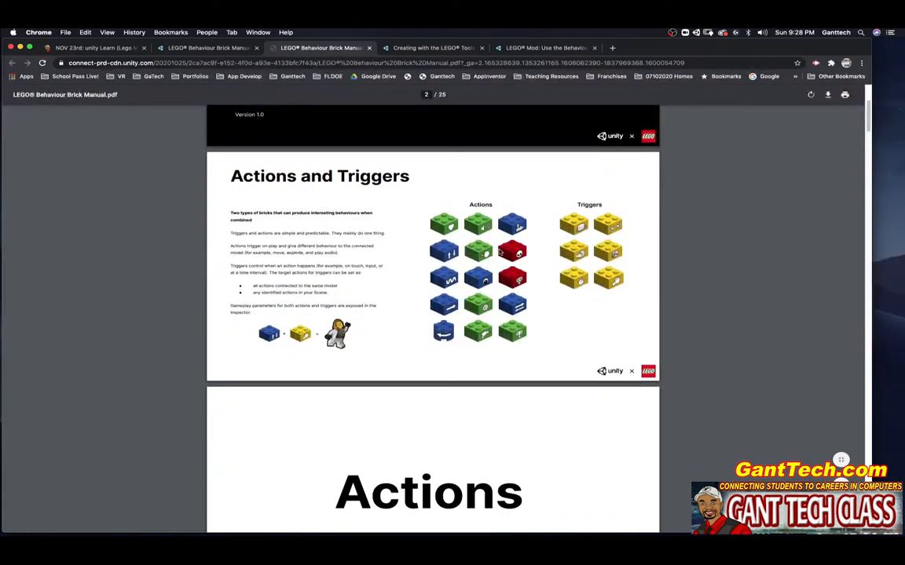
Scroll the manual past Actions and Triggers to the Action: Alive page
{"action": "scroll", "scroll_direction": "down", "scroll_amount": 3}
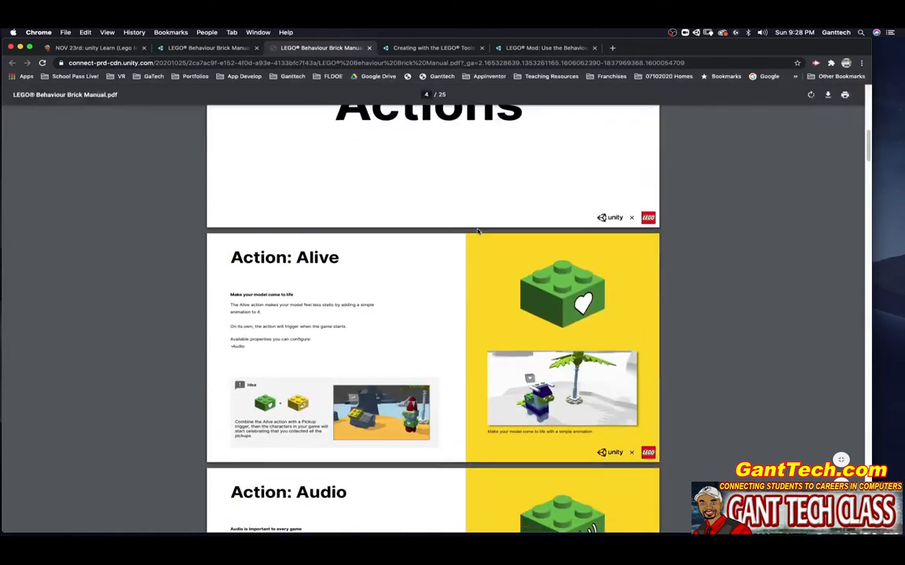
{"action": "scroll", "scroll_direction": "down", "scroll_amount": 3}
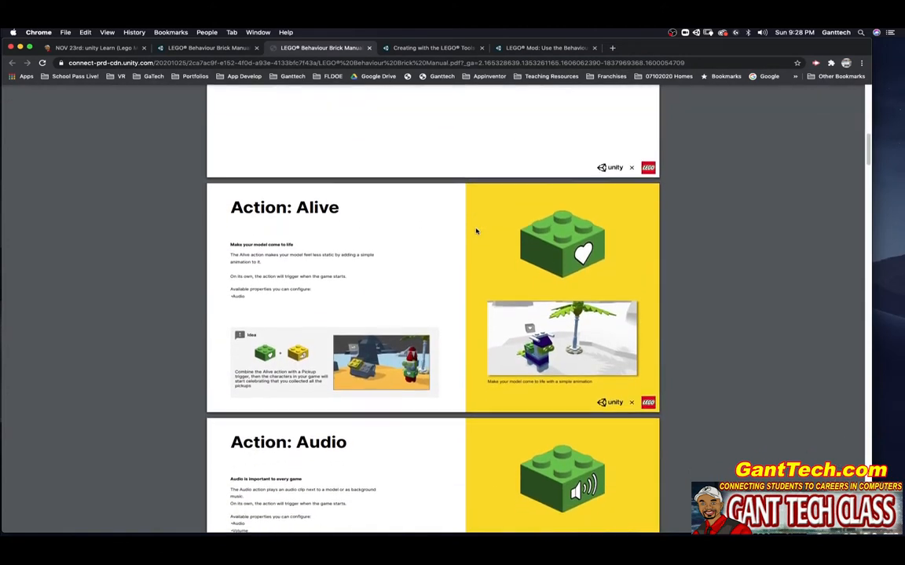
{"action": "mouse_move", "coordinate": [487, 273]}
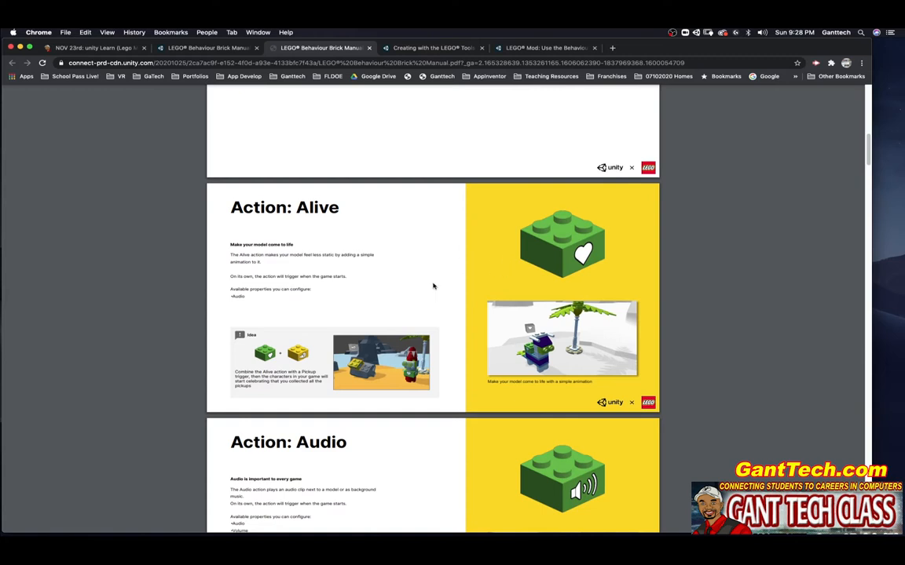
{"action": "mouse_move", "coordinate": [3, 164]}
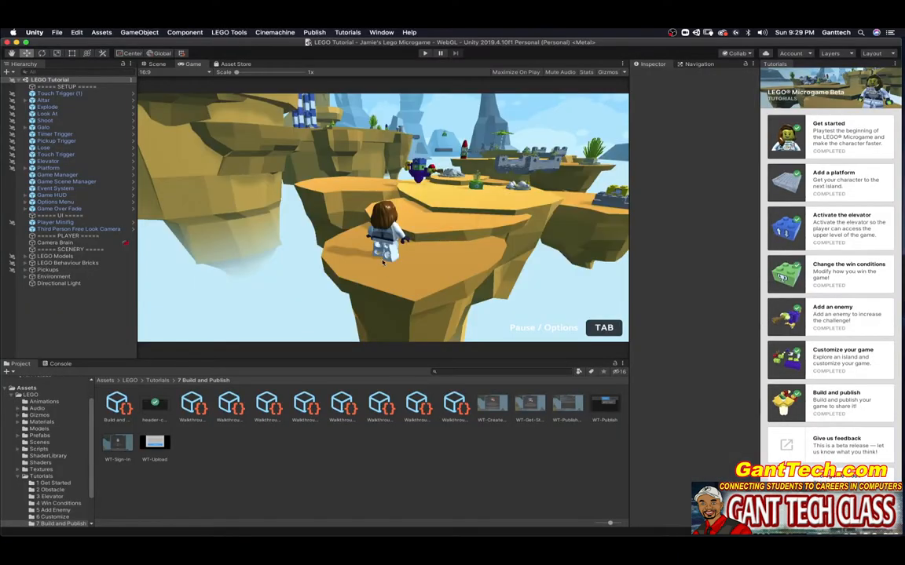
{"action": "mouse_move", "coordinate": [401, 187]}
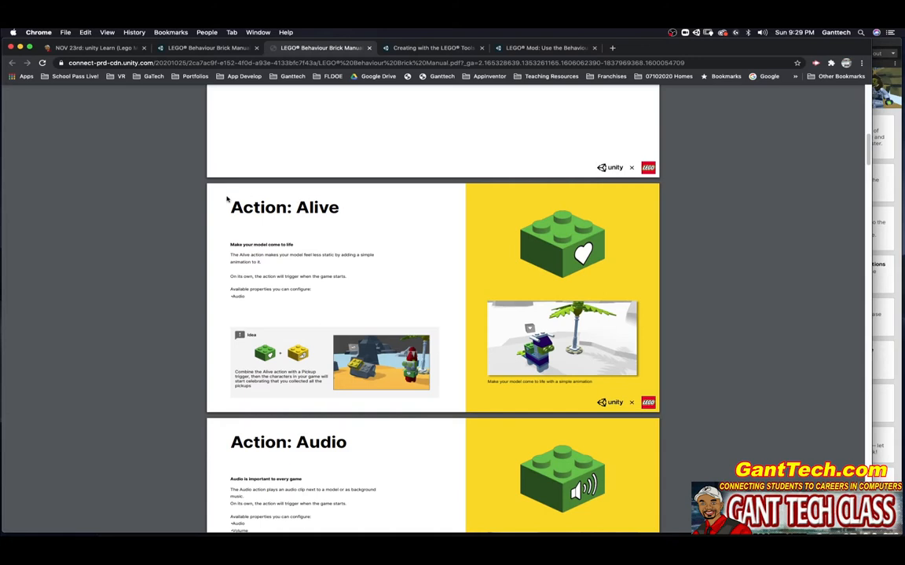
{"action": "mouse_move", "coordinate": [543, 314]}
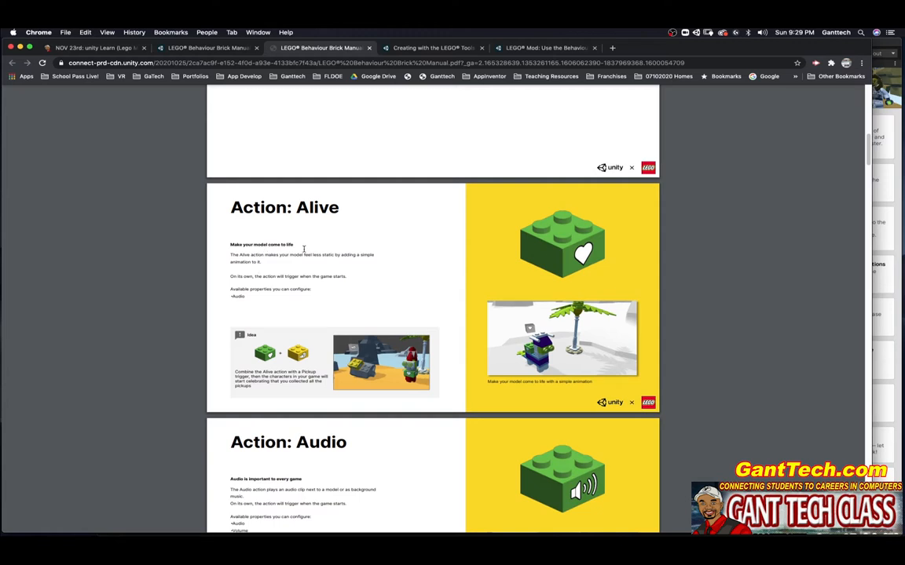
{"action": "mouse_move", "coordinate": [295, 358]}
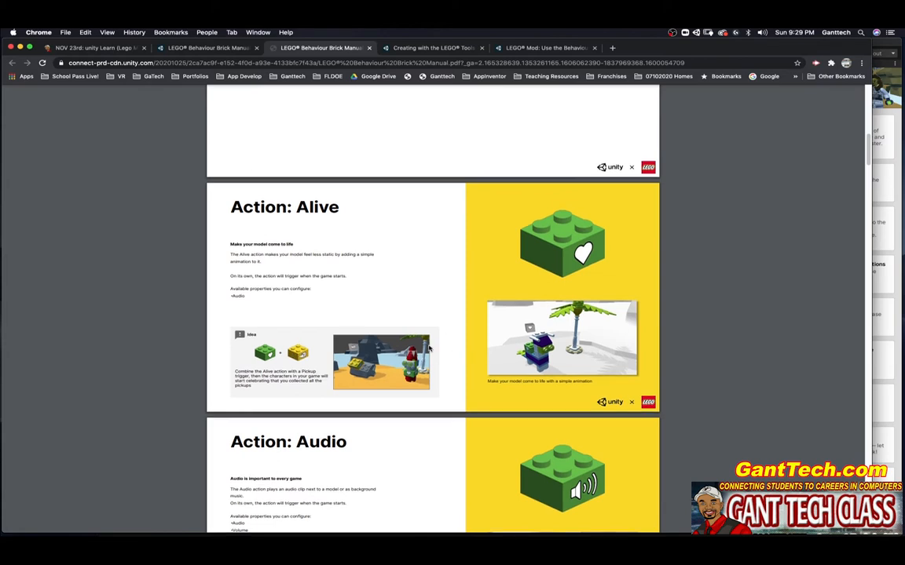
{"action": "scroll", "scroll_direction": "down", "scroll_amount": 3}
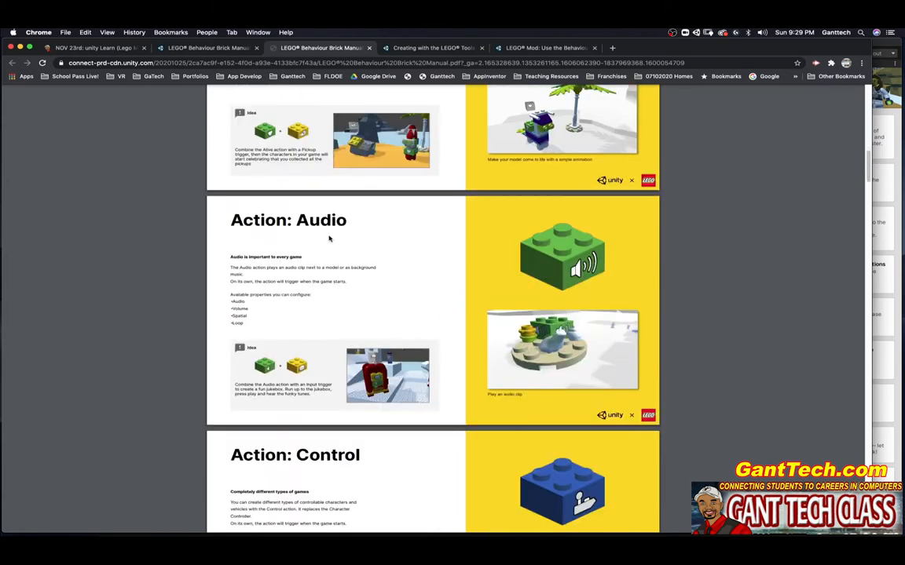
{"action": "scroll", "scroll_direction": "down", "scroll_amount": 3}
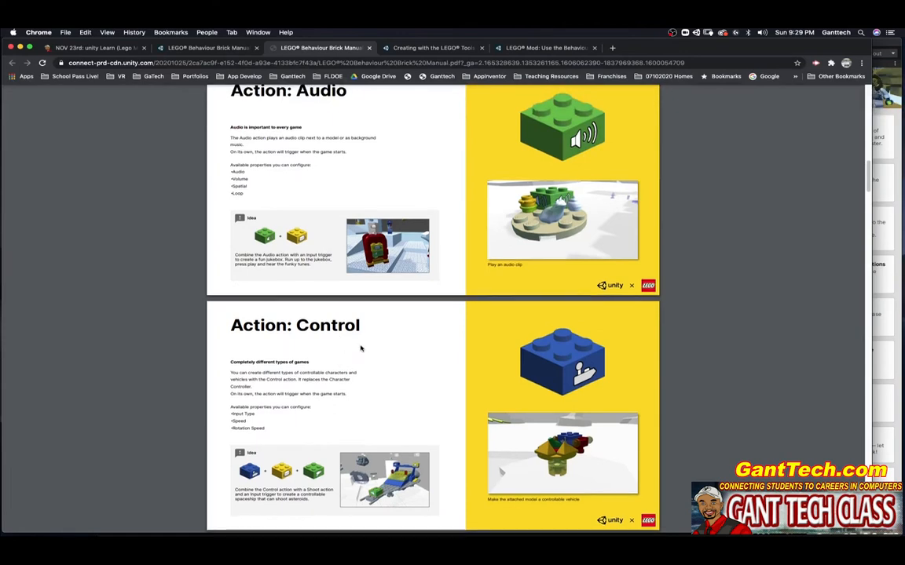
{"action": "scroll", "scroll_direction": "down", "scroll_amount": 3}
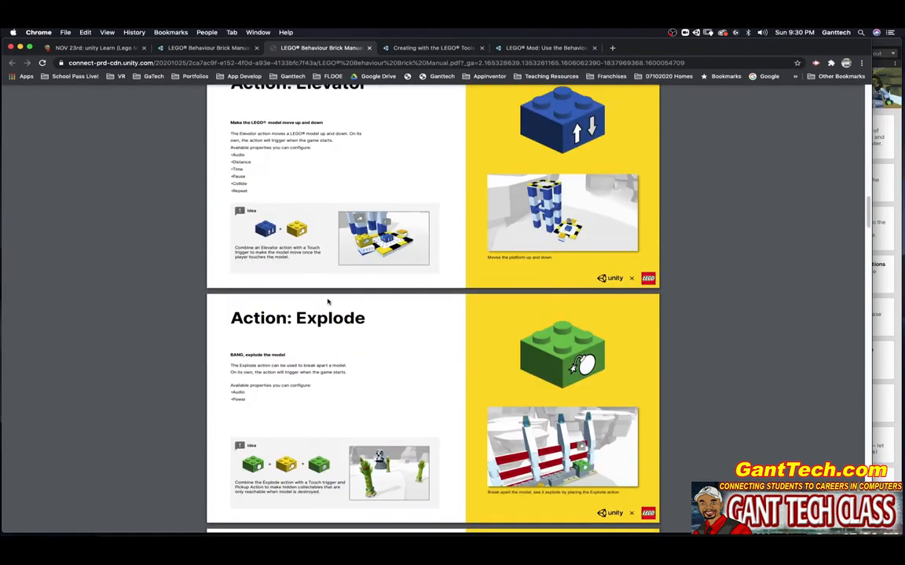
{"action": "scroll", "scroll_direction": "down", "scroll_amount": 3}
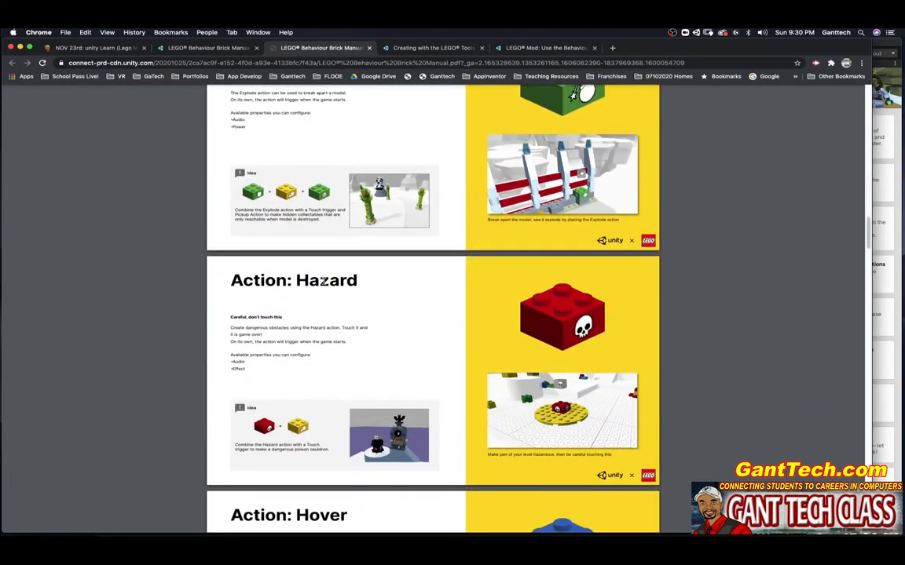
{"action": "scroll", "scroll_direction": "down", "scroll_amount": 3}
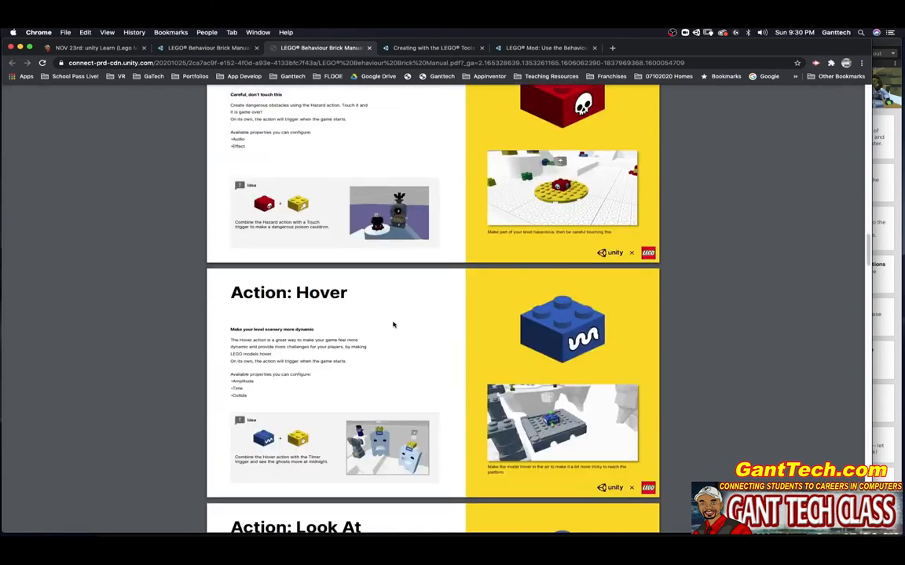
{"action": "scroll", "scroll_direction": "down", "scroll_amount": 3}
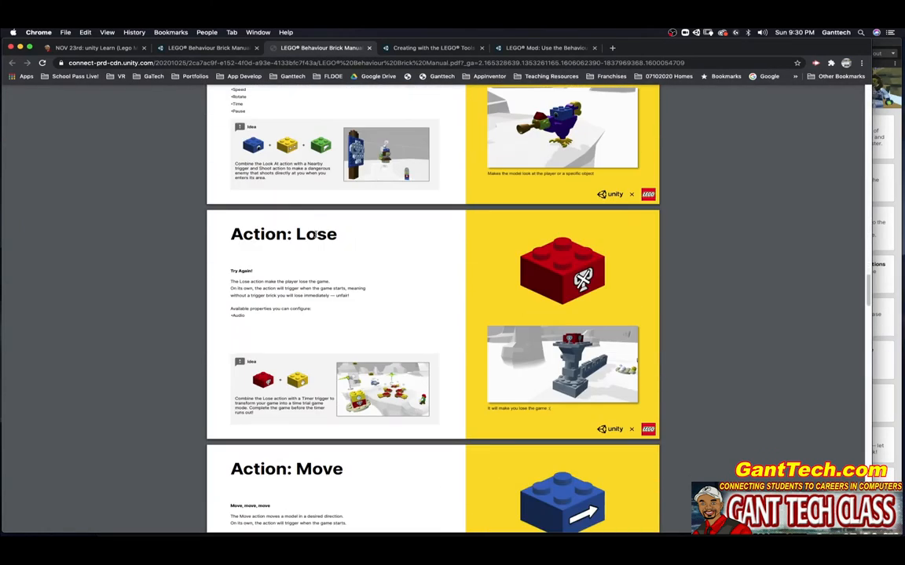
{"action": "scroll", "scroll_direction": "down", "scroll_amount": 3}
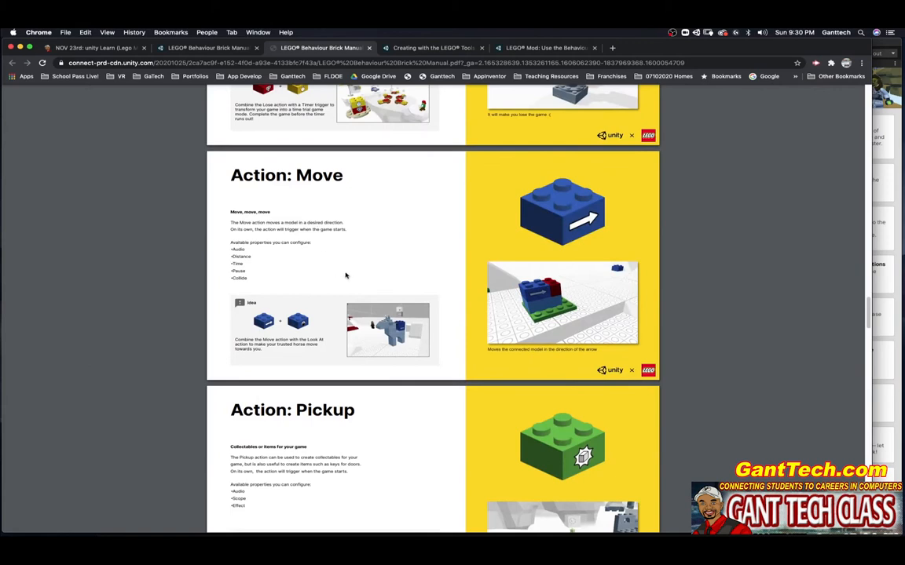
{"action": "scroll", "scroll_direction": "down", "scroll_amount": 3}
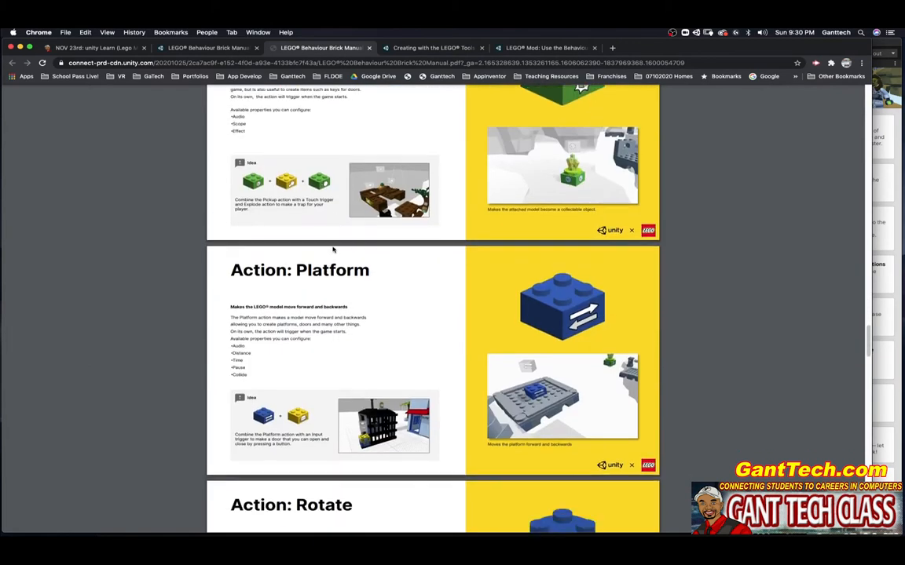
{"action": "scroll", "scroll_direction": "down", "scroll_amount": 3}
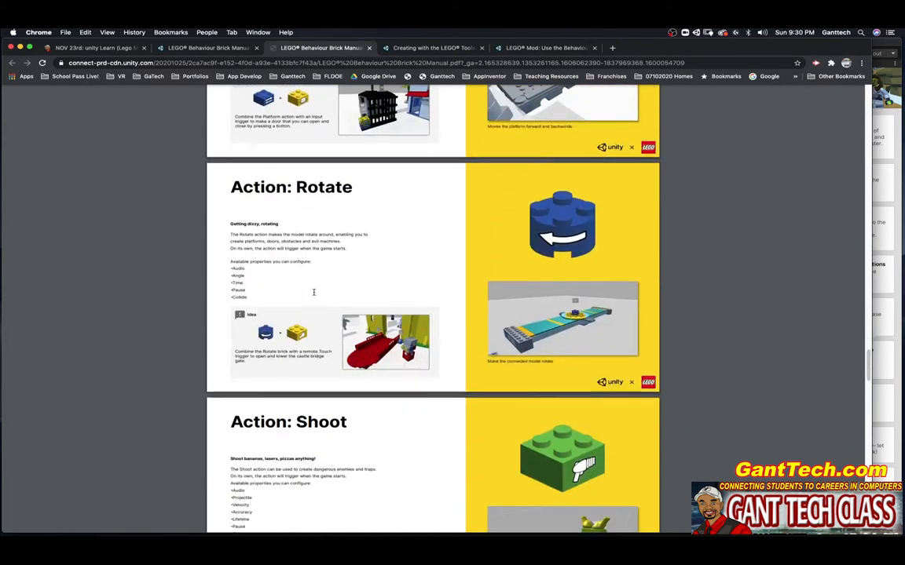
{"action": "scroll", "scroll_direction": "down", "scroll_amount": 3}
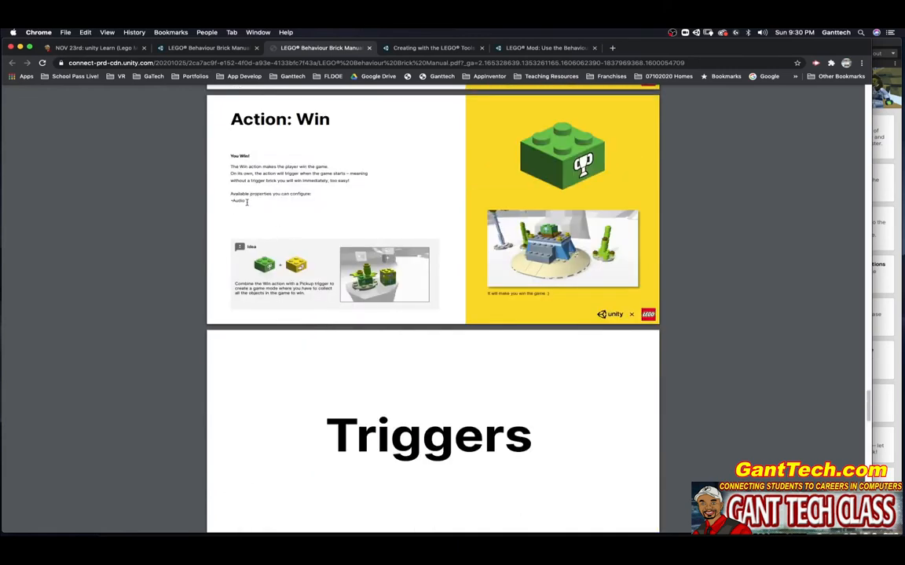
{"action": "scroll", "scroll_direction": "down", "scroll_amount": 3}
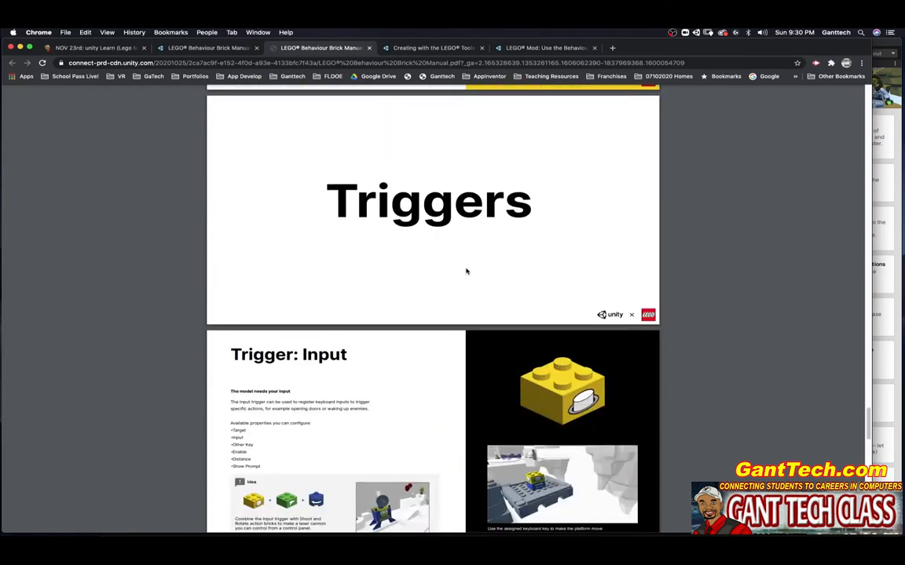
{"action": "scroll", "scroll_direction": "down", "scroll_amount": 3}
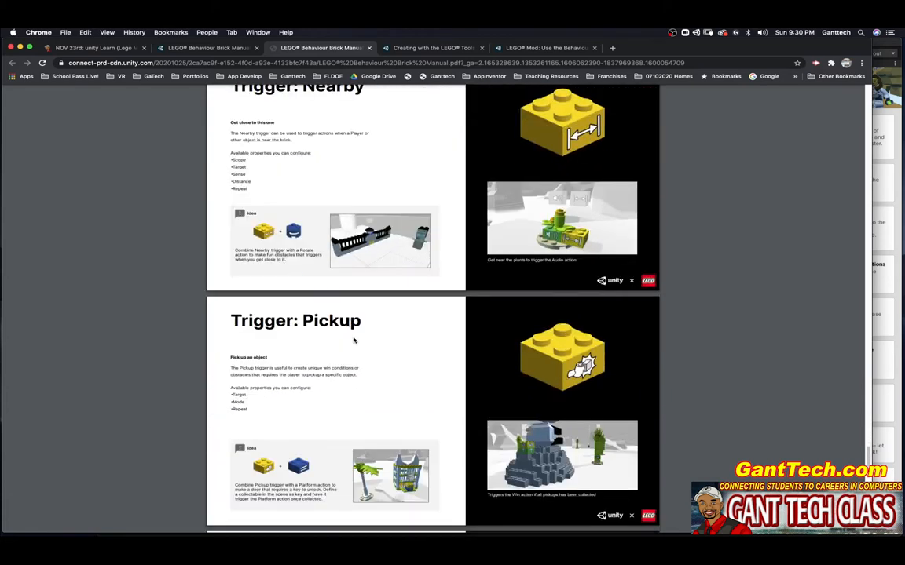
{"action": "scroll", "scroll_direction": "down", "scroll_amount": 3}
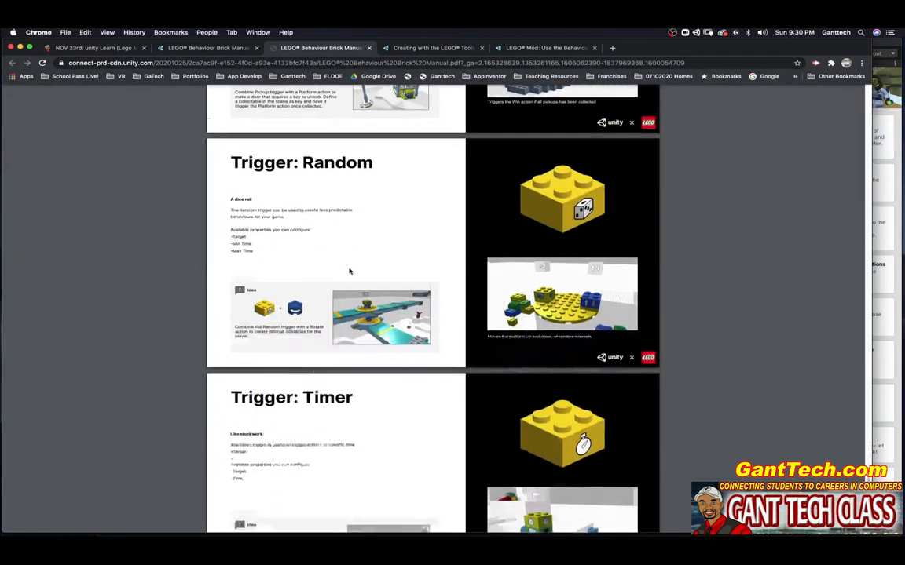
{"action": "scroll", "scroll_direction": "down", "scroll_amount": 3}
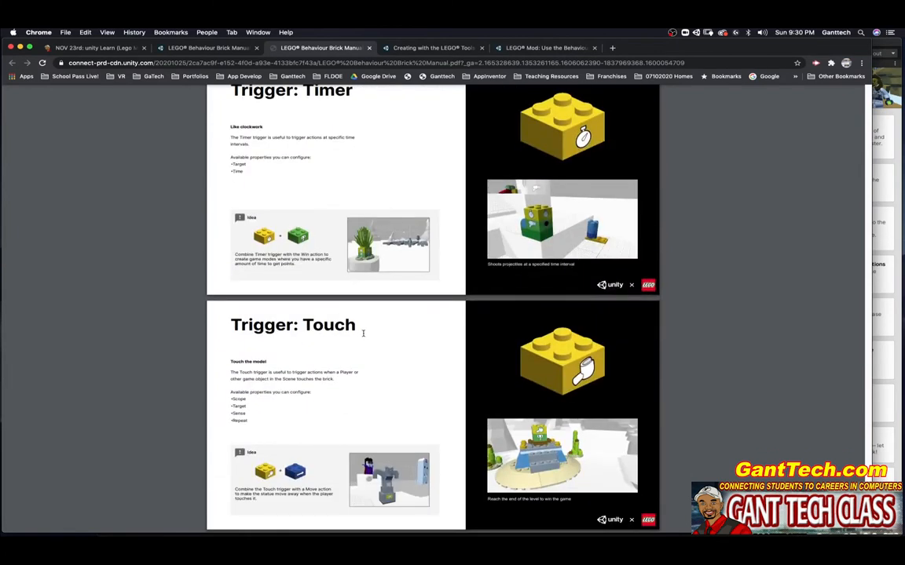
{"action": "scroll", "scroll_direction": "down", "scroll_amount": 3}
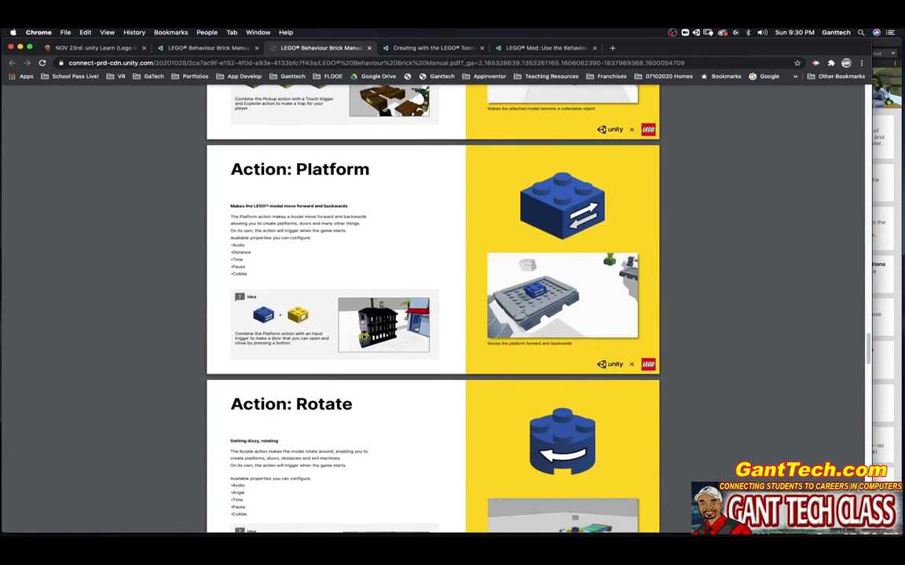
{"action": "scroll", "scroll_direction": "down", "scroll_amount": 3}
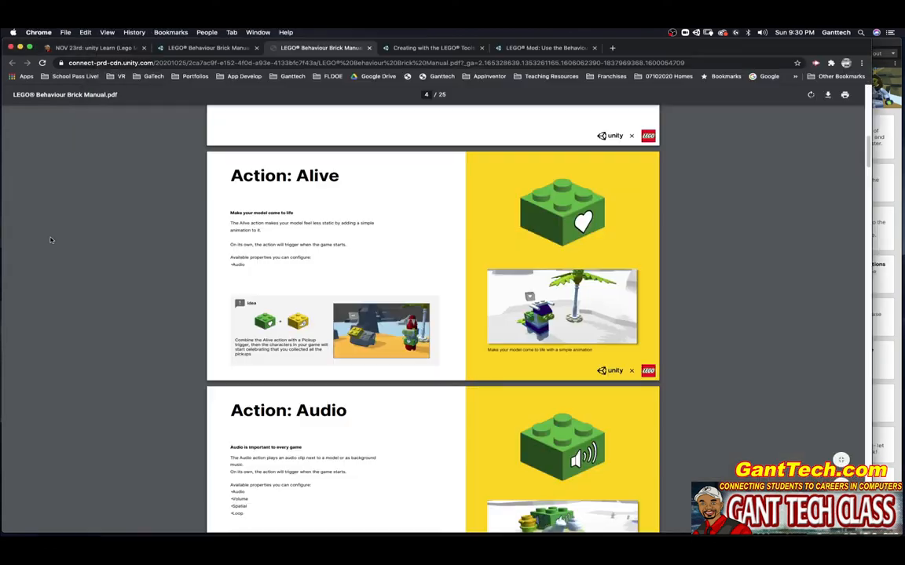
Switch to the Creating with the LEGO Tools tutorial and mark its Overview step completed
{"action": "left_click", "coordinate": [432, 47]}
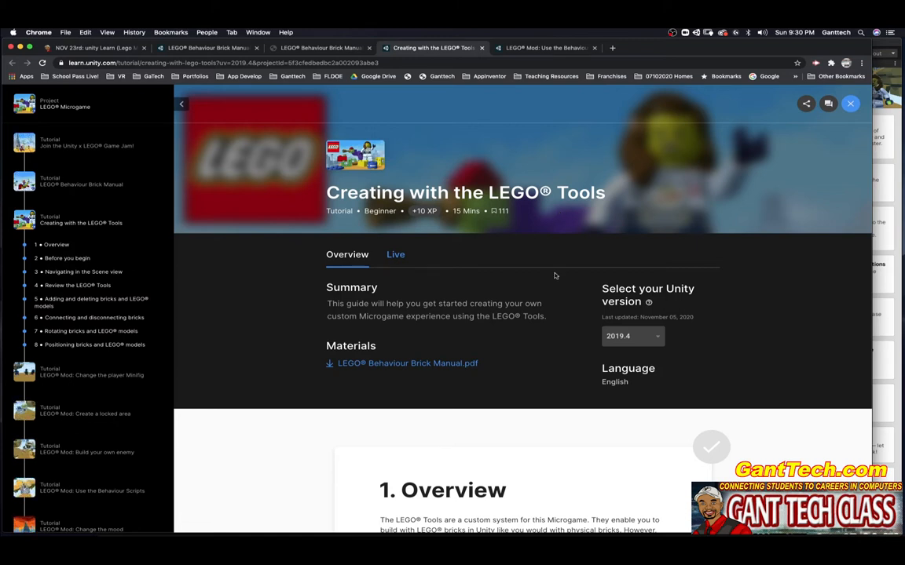
{"action": "mouse_move", "coordinate": [490, 328]}
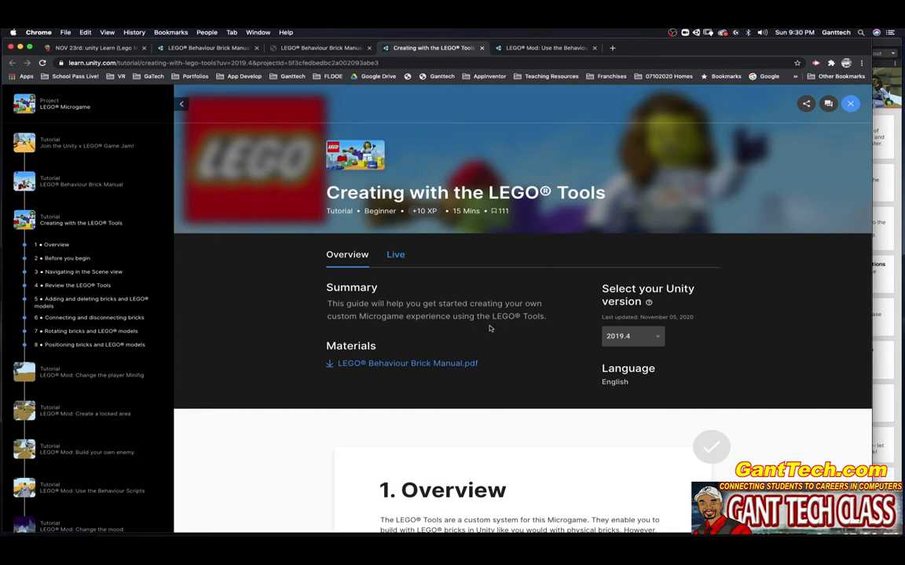
{"action": "mouse_move", "coordinate": [584, 421]}
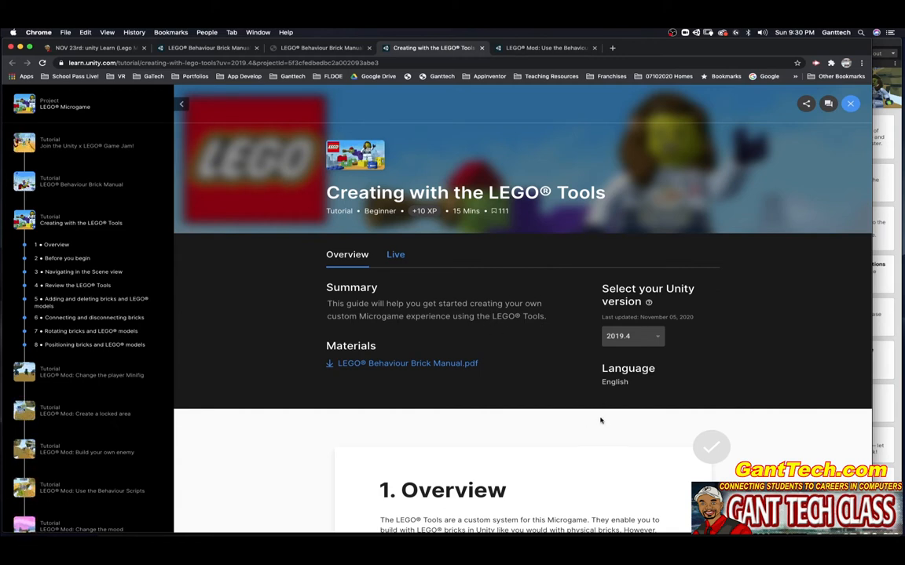
{"action": "scroll", "scroll_direction": "down", "scroll_amount": 3}
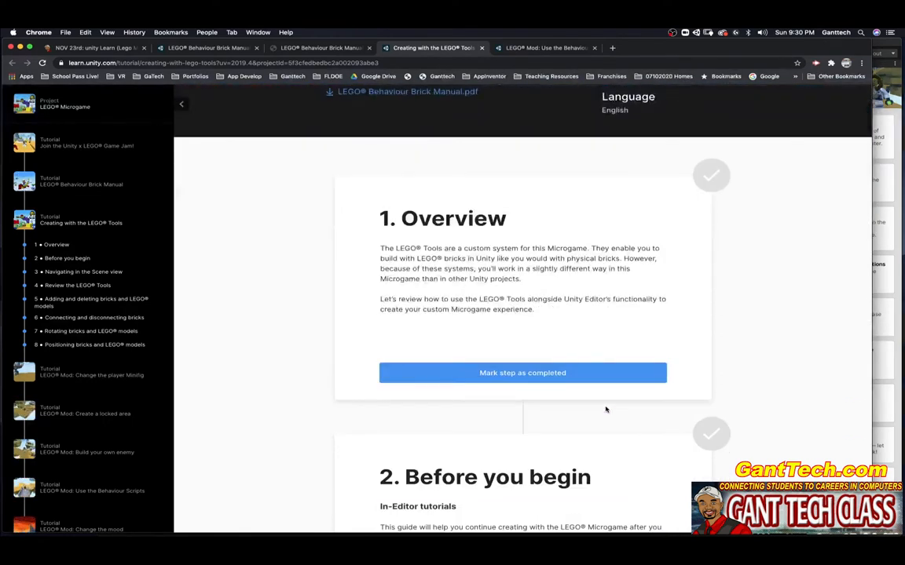
{"action": "mouse_move", "coordinate": [631, 421]}
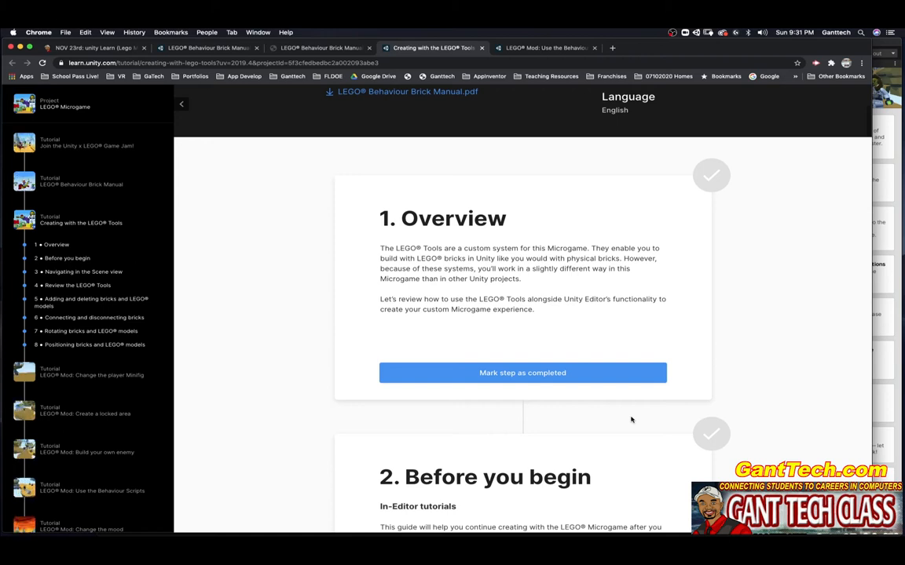
{"action": "mouse_move", "coordinate": [628, 411]}
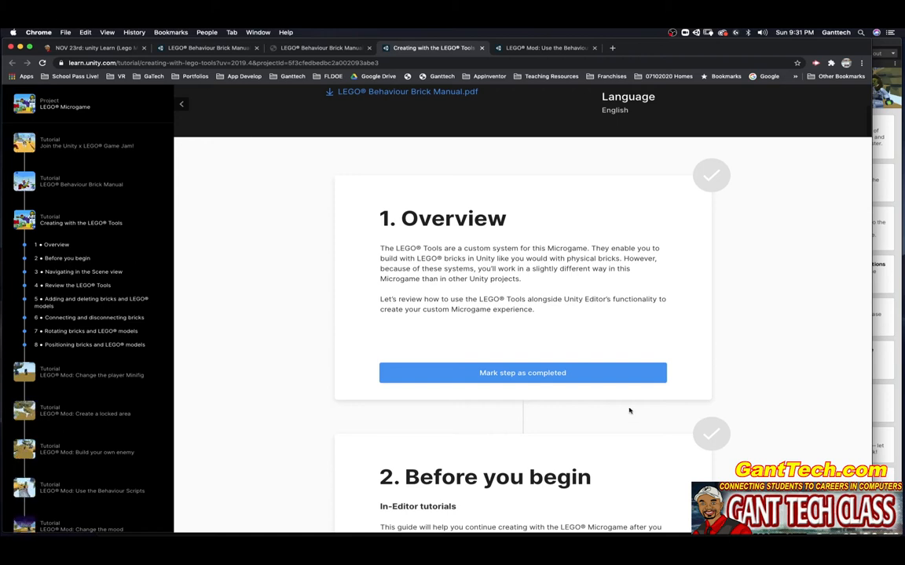
{"action": "left_click", "coordinate": [521, 372]}
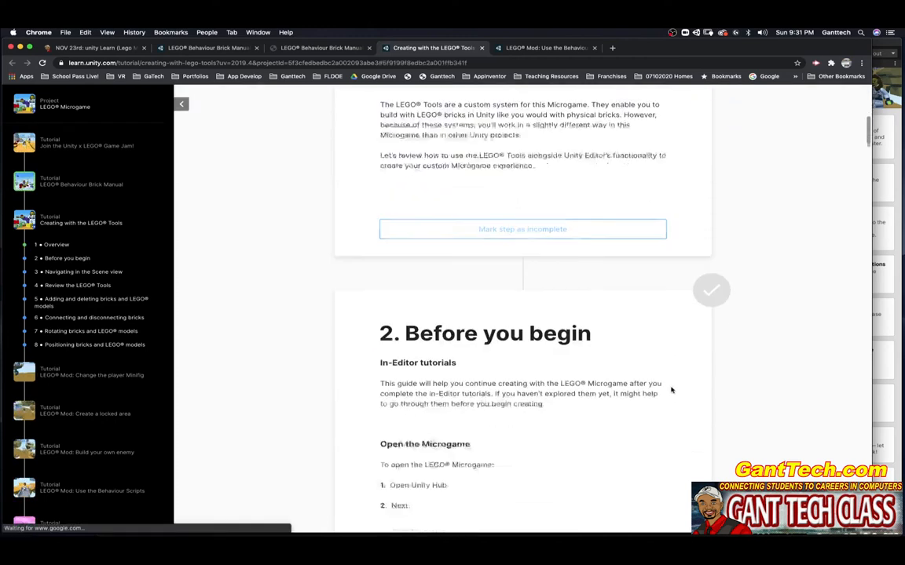
Scroll down and mark the Before you begin step completed
{"action": "scroll", "scroll_direction": "down", "scroll_amount": 3}
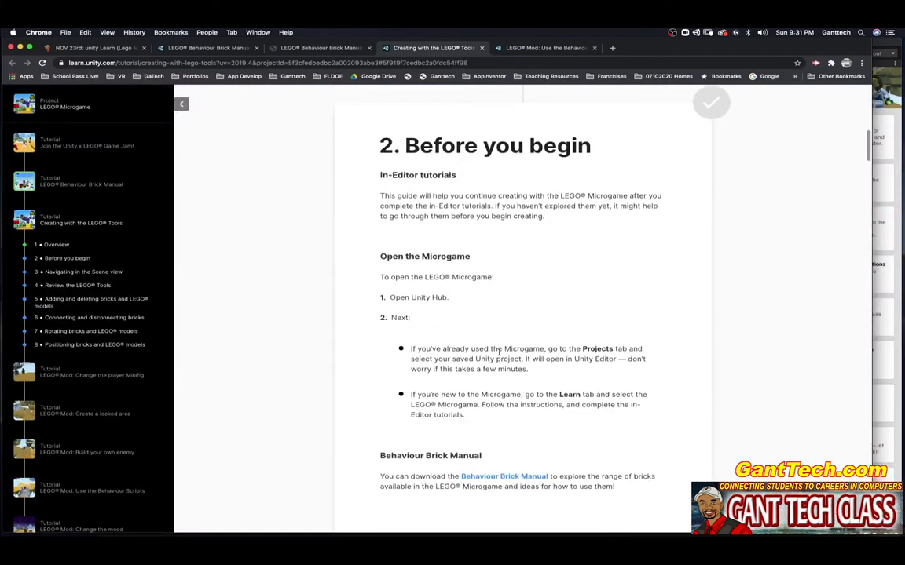
{"action": "scroll", "scroll_direction": "down", "scroll_amount": 3}
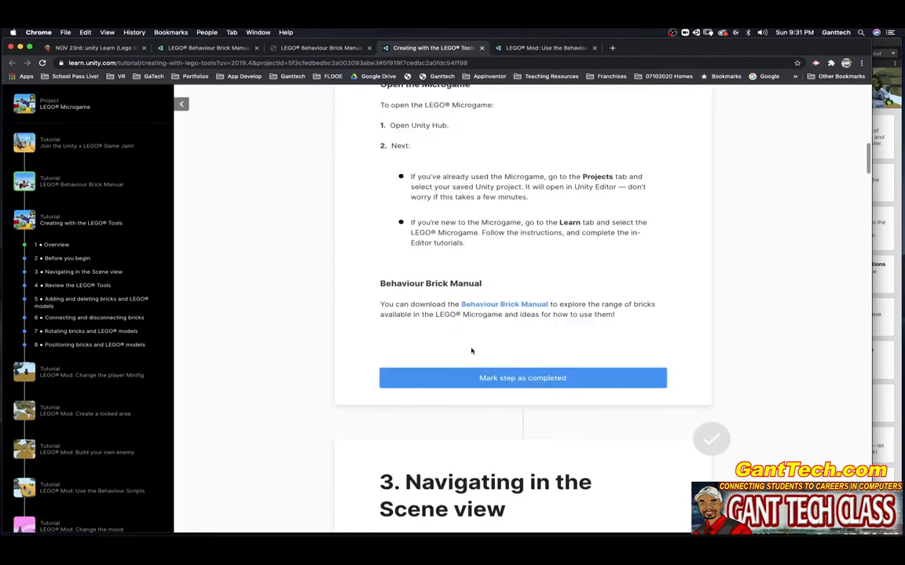
{"action": "mouse_move", "coordinate": [472, 288]}
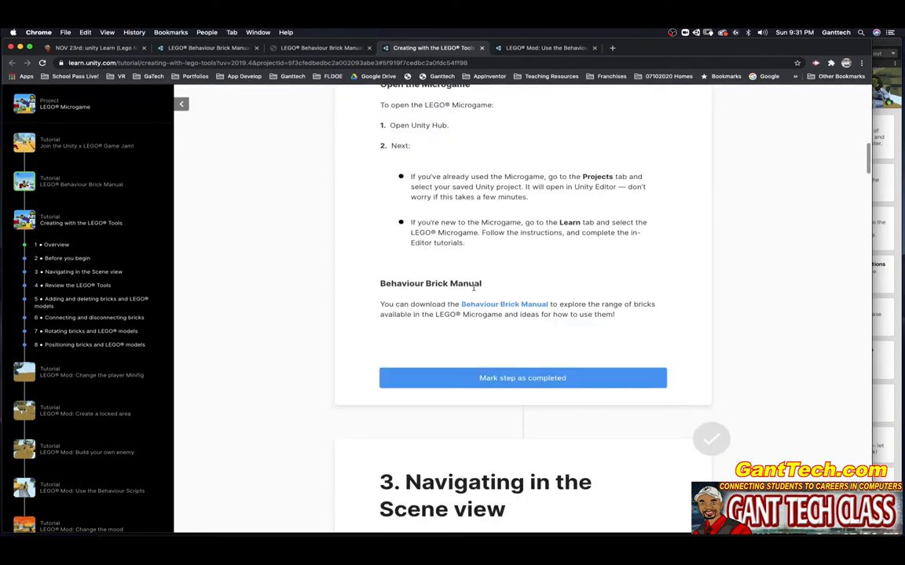
{"action": "scroll", "scroll_direction": "down", "scroll_amount": 3}
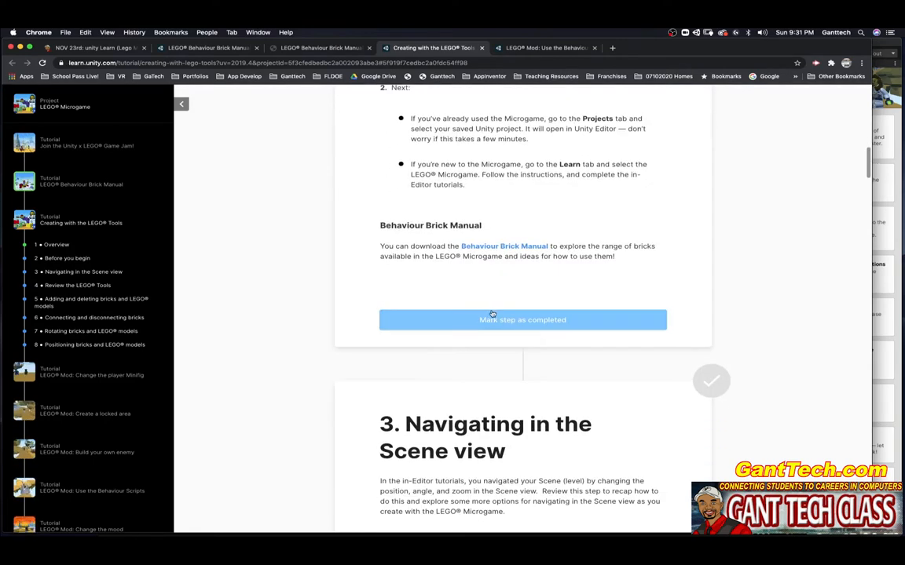
{"action": "left_click", "coordinate": [521, 321]}
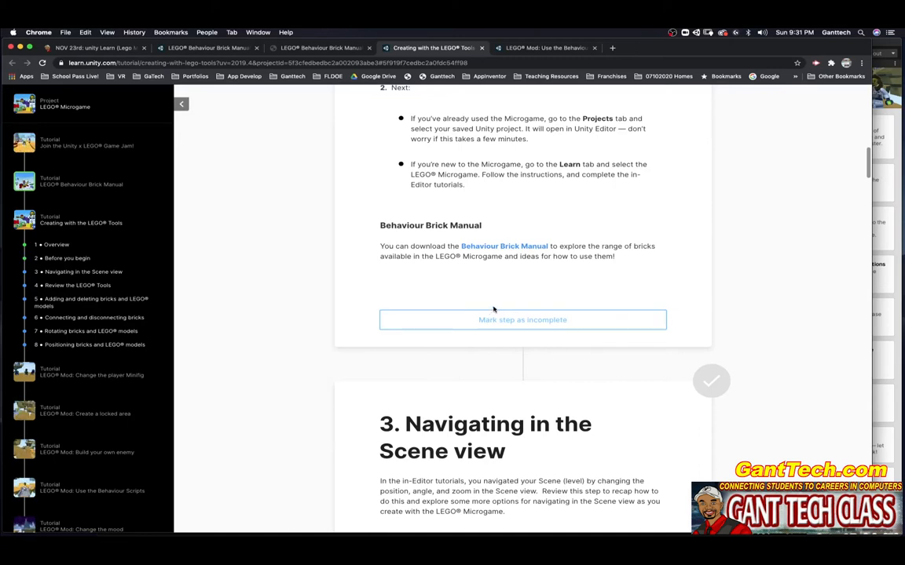
Skim down through the tutorial's later steps, then scroll back toward the Overview
{"action": "scroll", "scroll_direction": "down", "scroll_amount": 3}
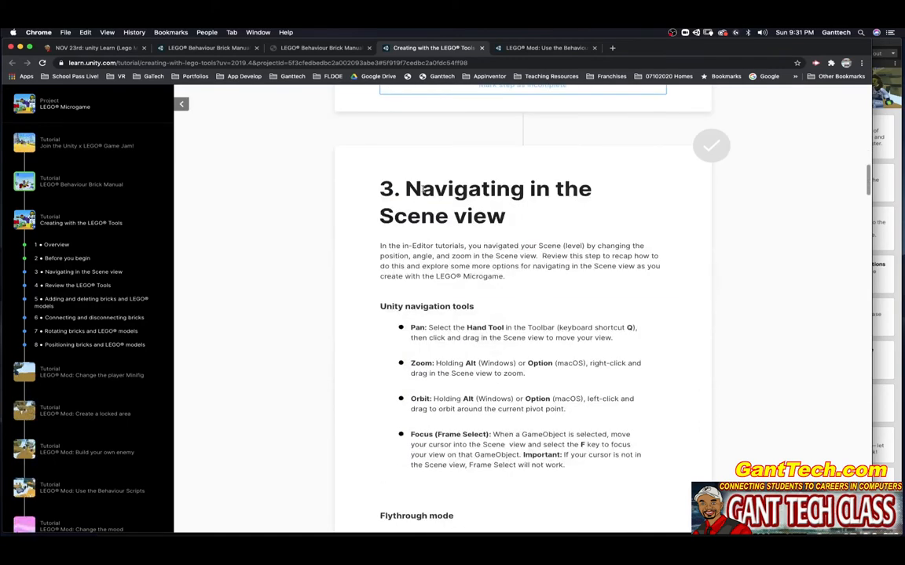
{"action": "scroll", "scroll_direction": "down", "scroll_amount": 3}
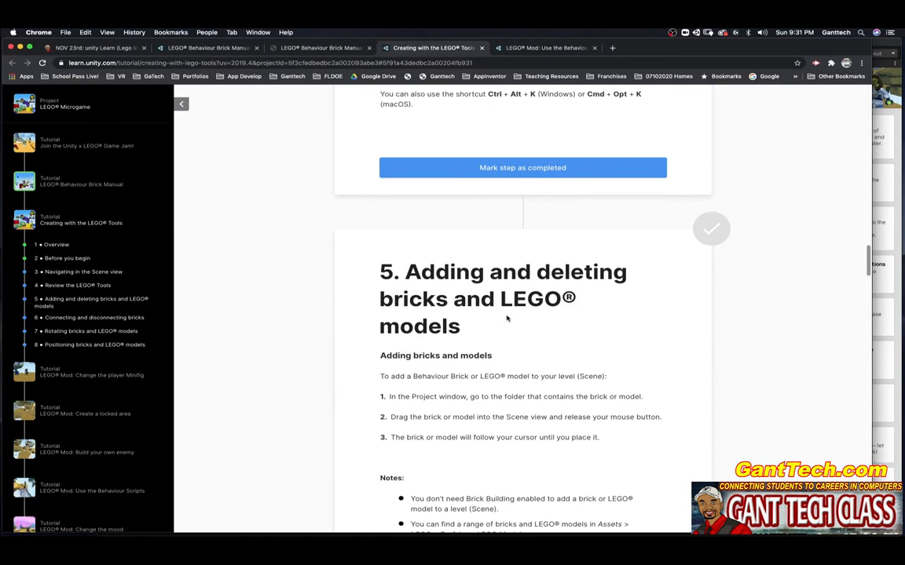
{"action": "scroll", "scroll_direction": "down", "scroll_amount": 3}
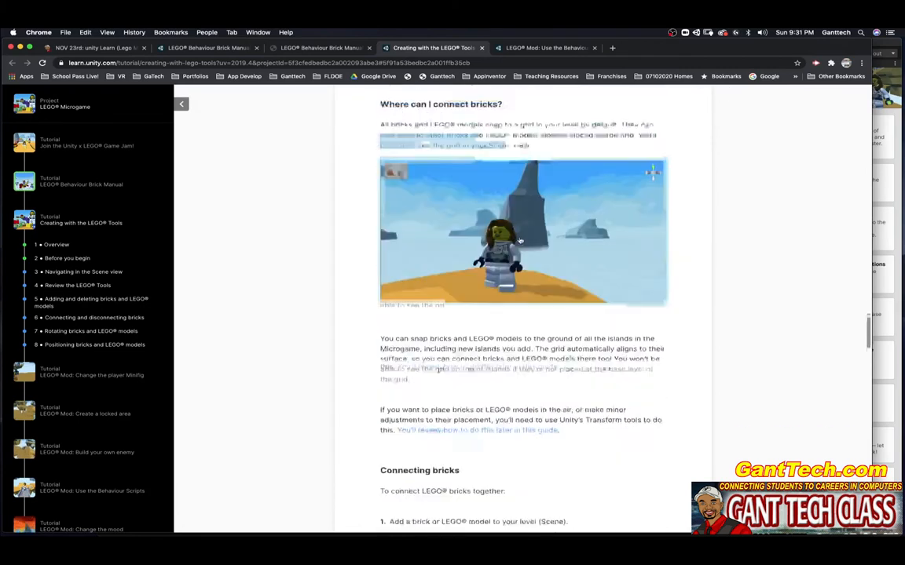
{"action": "scroll", "scroll_direction": "down", "scroll_amount": 3}
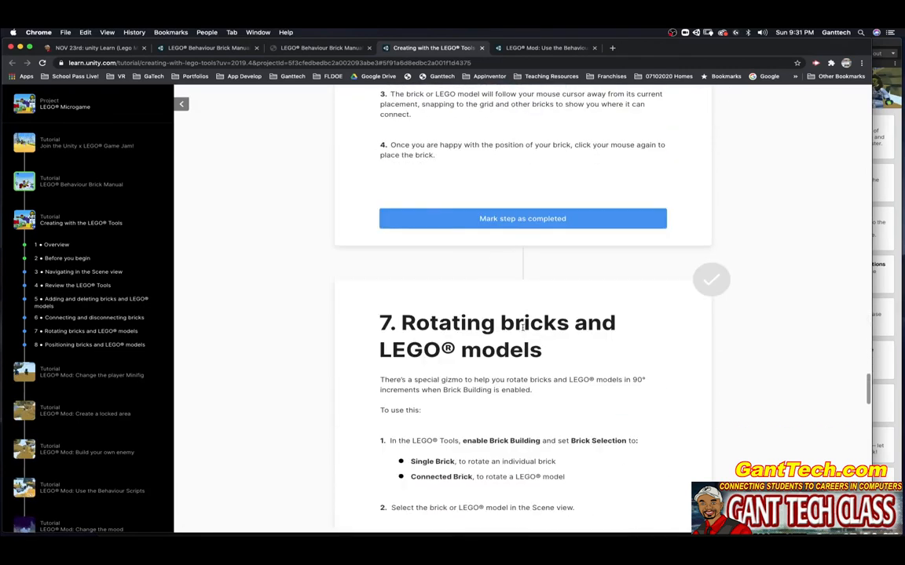
{"action": "scroll", "scroll_direction": "down", "scroll_amount": 3}
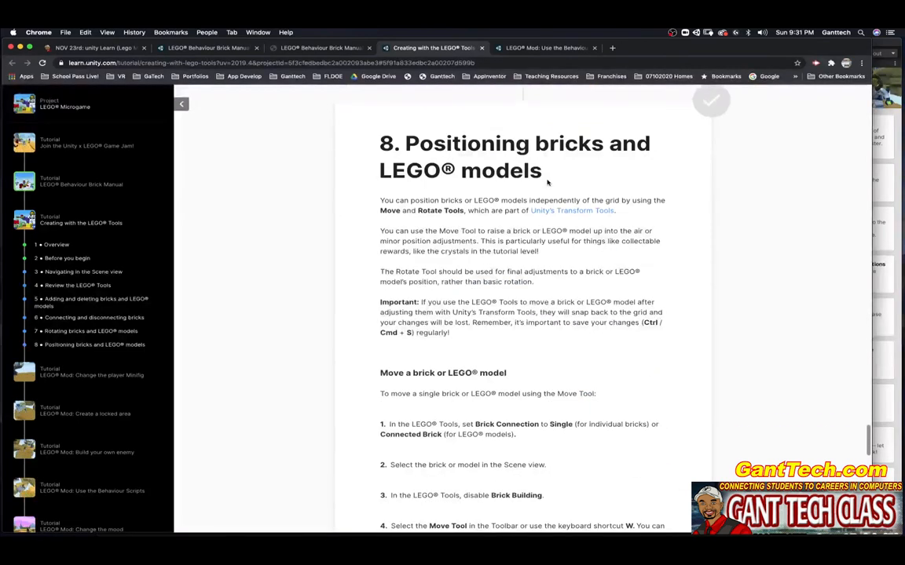
{"action": "scroll", "scroll_direction": "down", "scroll_amount": 3}
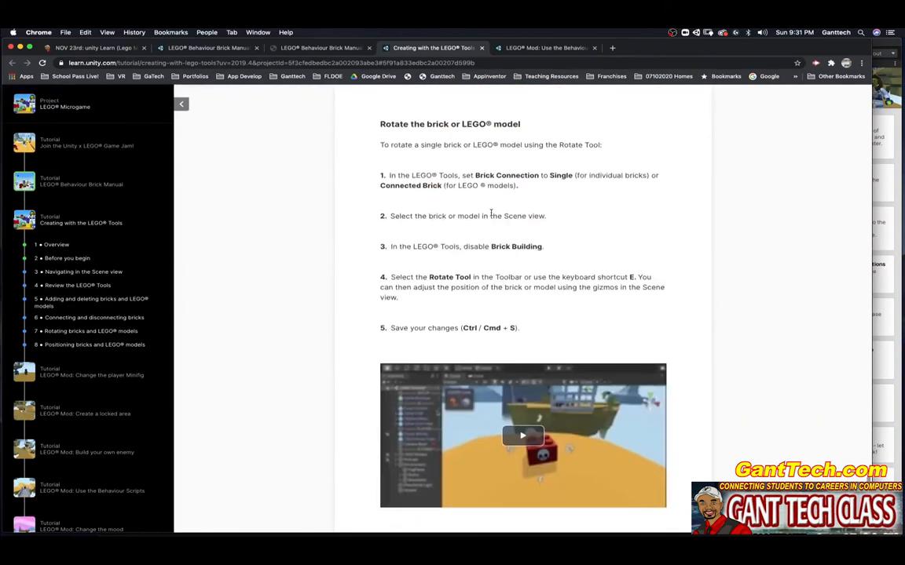
{"action": "scroll", "scroll_direction": "down", "scroll_amount": 3}
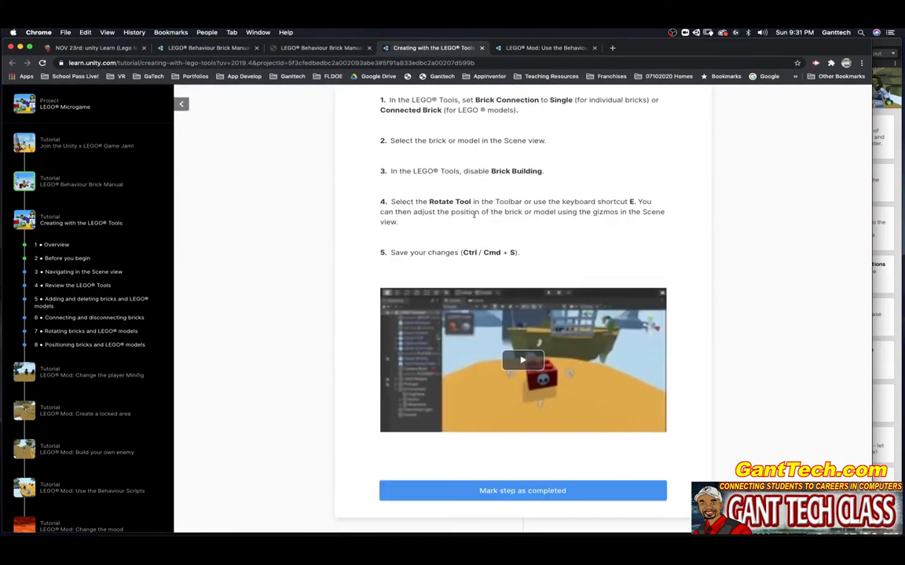
{"action": "scroll", "scroll_direction": "down", "scroll_amount": 3}
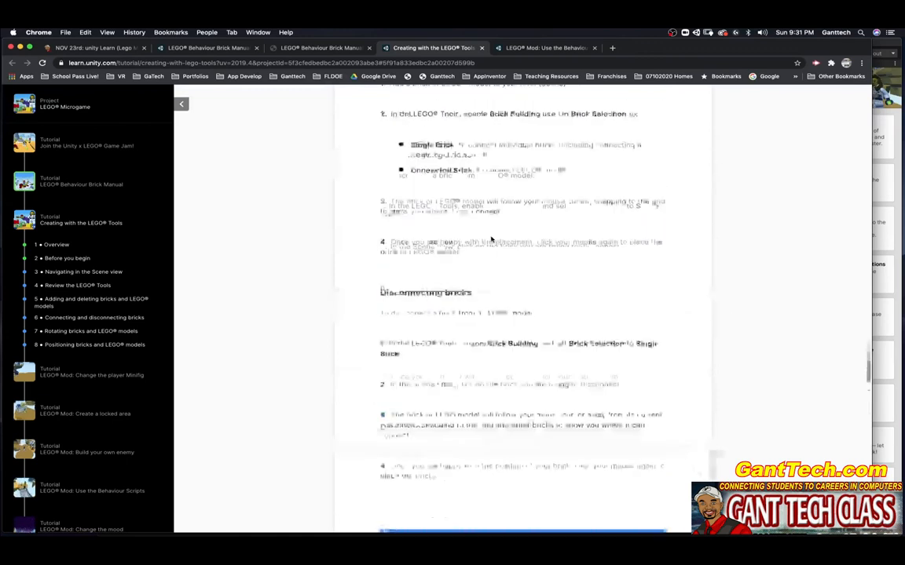
{"action": "scroll", "scroll_direction": "up", "scroll_amount": 3}
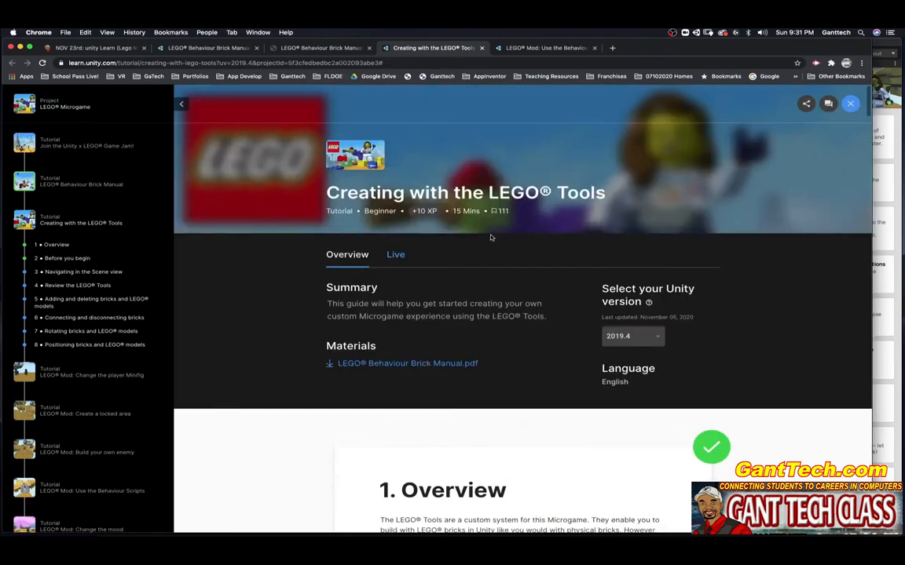
{"action": "mouse_move", "coordinate": [804, 207]}
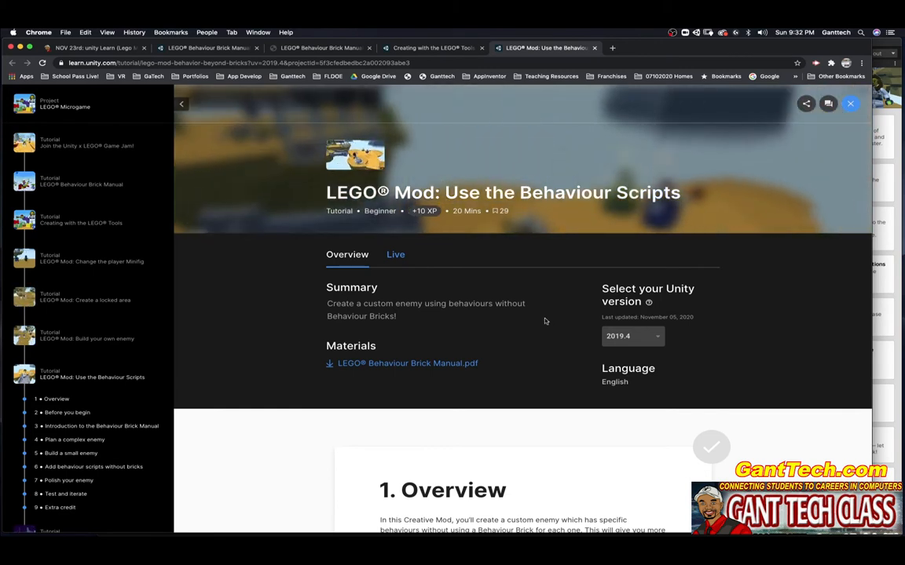
Mark the Behaviour Scripts tutorial's Overview step completed and scroll on to Before you begin
{"action": "scroll", "scroll_direction": "down", "scroll_amount": 3}
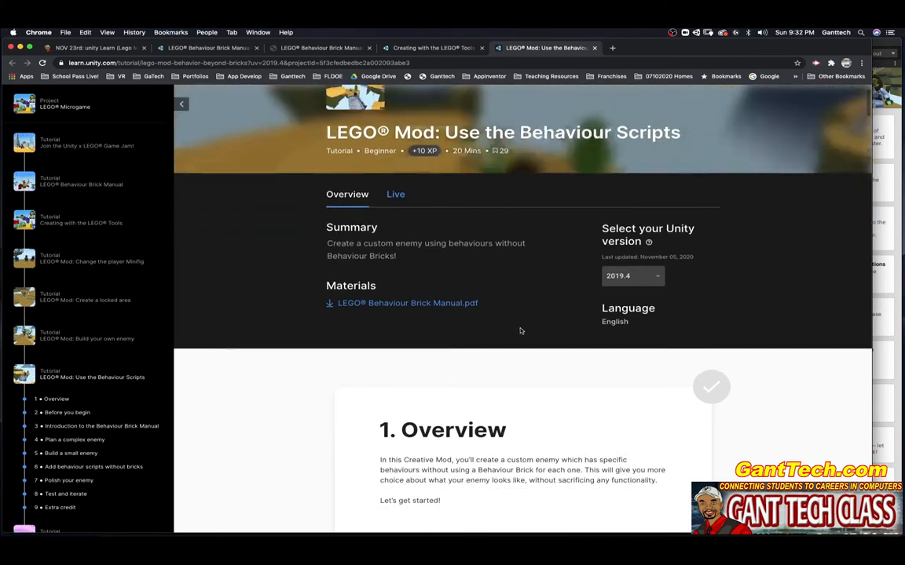
{"action": "scroll", "scroll_direction": "down", "scroll_amount": 3}
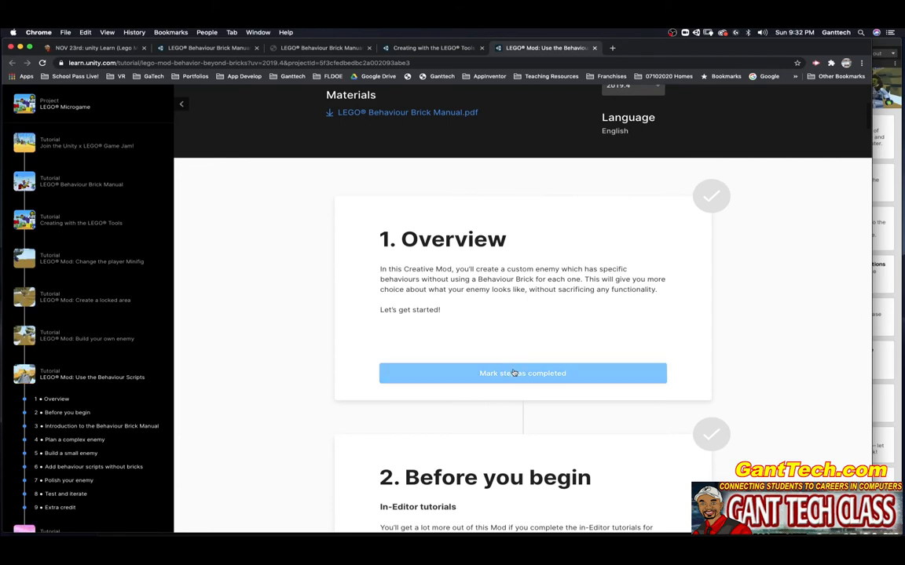
{"action": "left_click", "coordinate": [522, 373]}
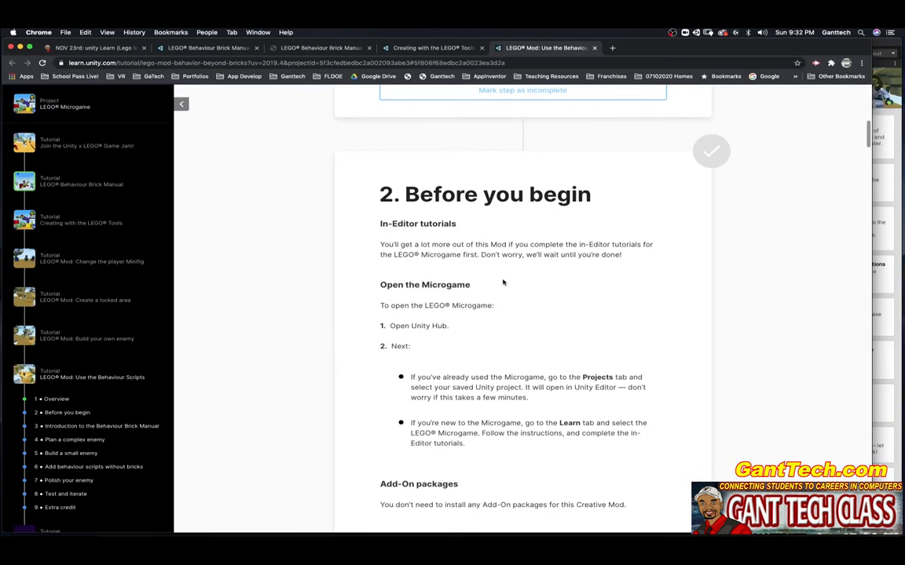
{"action": "scroll", "scroll_direction": "down", "scroll_amount": 3}
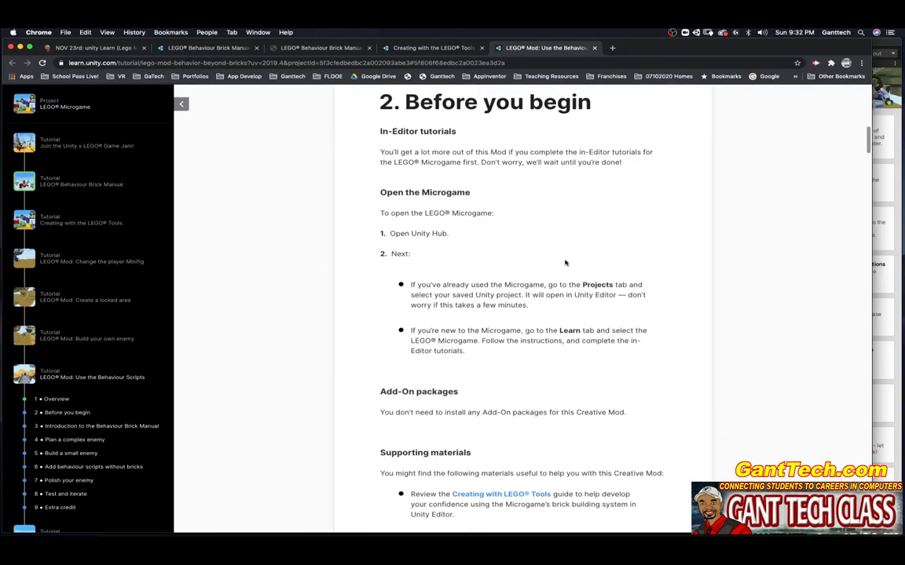
{"action": "scroll", "scroll_direction": "down", "scroll_amount": 3}
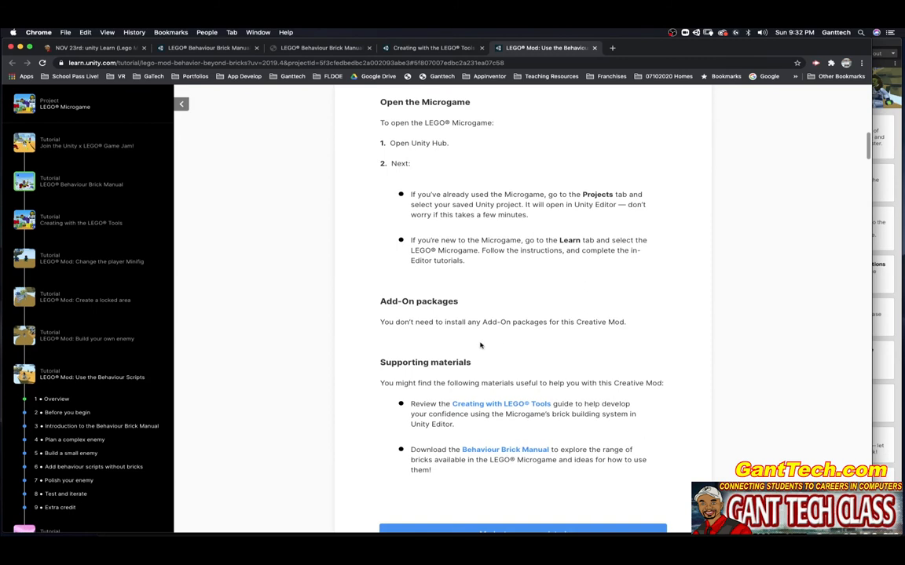
{"action": "mouse_move", "coordinate": [478, 344]}
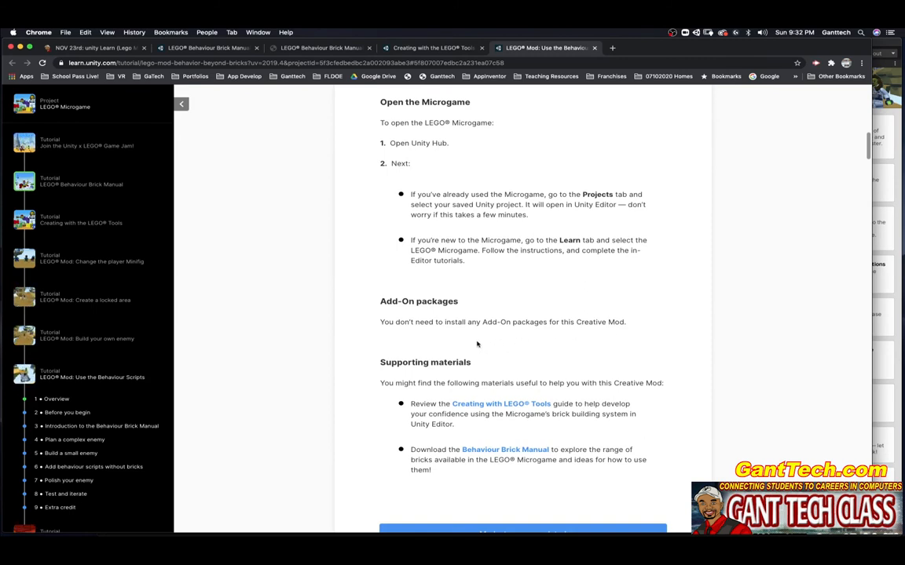
{"action": "mouse_move", "coordinate": [501, 404]}
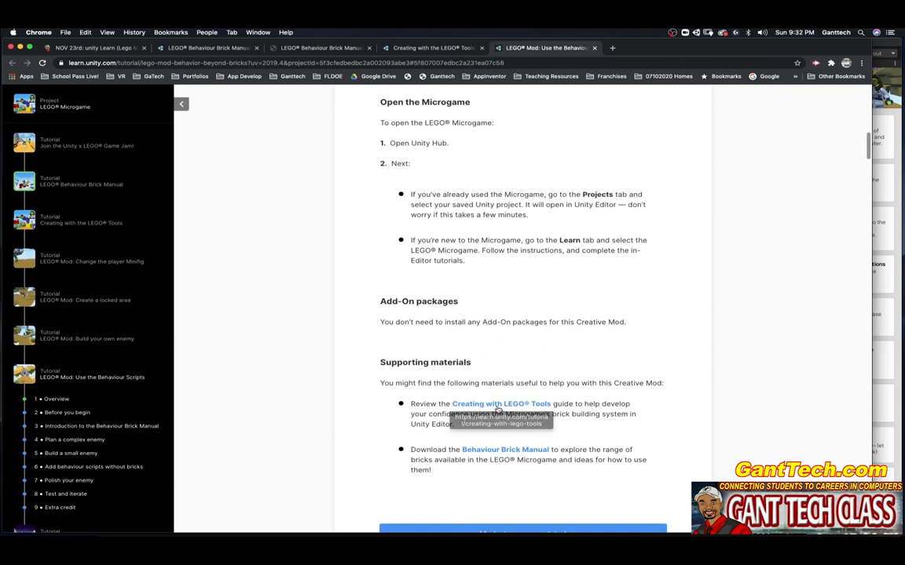
{"action": "mouse_move", "coordinate": [506, 449]}
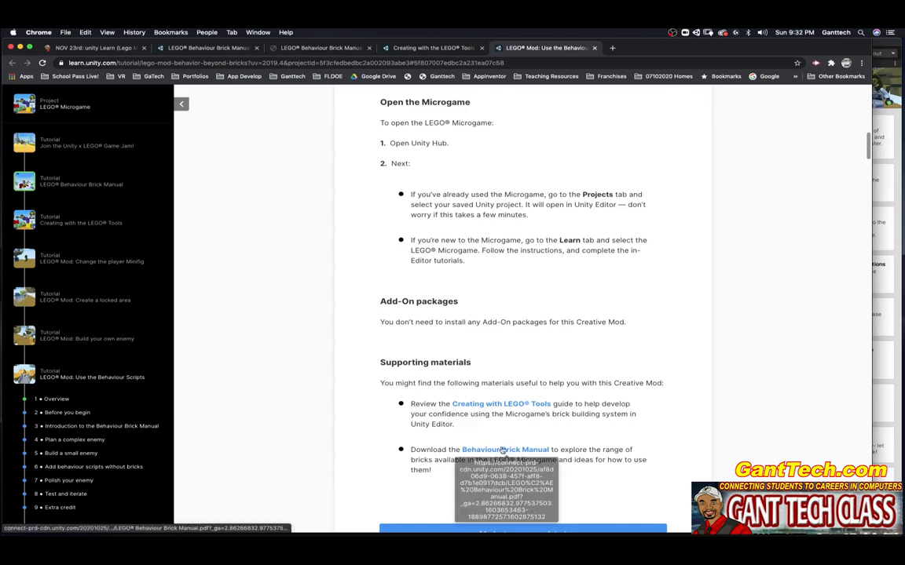
{"action": "left_click", "coordinate": [503, 404]}
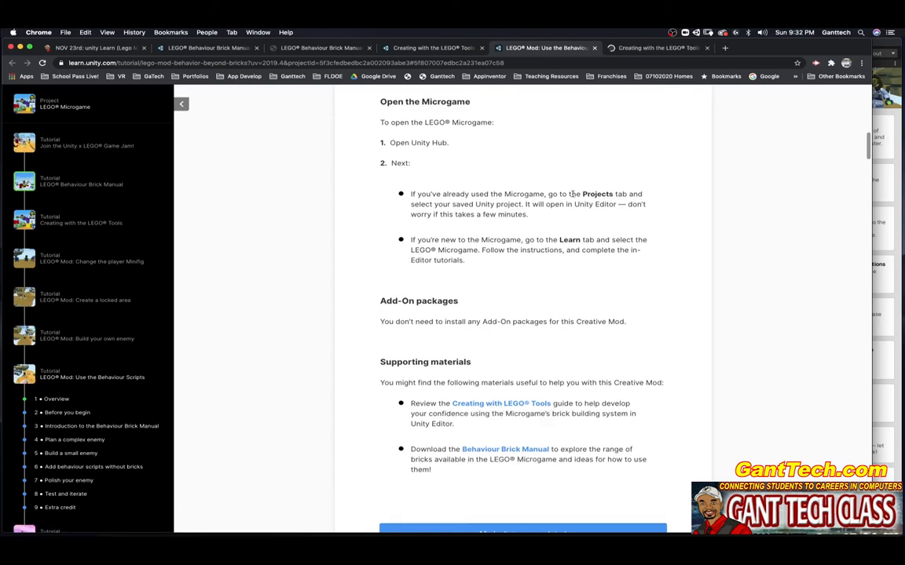
{"action": "left_click", "coordinate": [437, 48]}
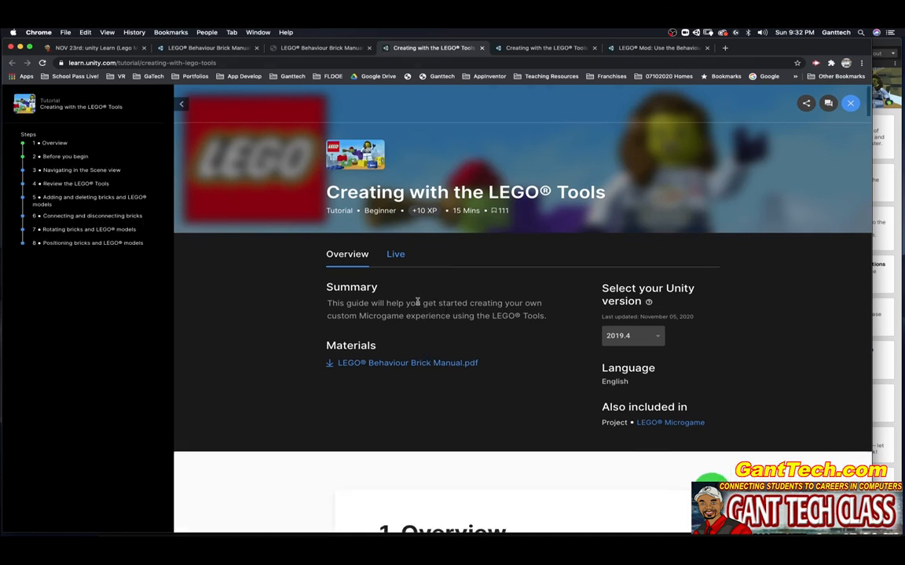
{"action": "scroll", "scroll_direction": "down", "scroll_amount": 3}
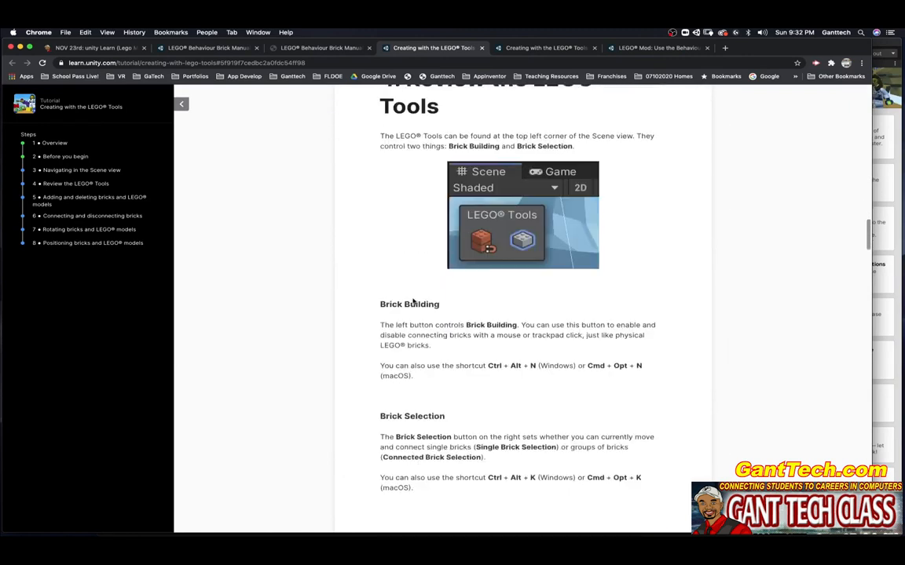
{"action": "scroll", "scroll_direction": "down", "scroll_amount": 3}
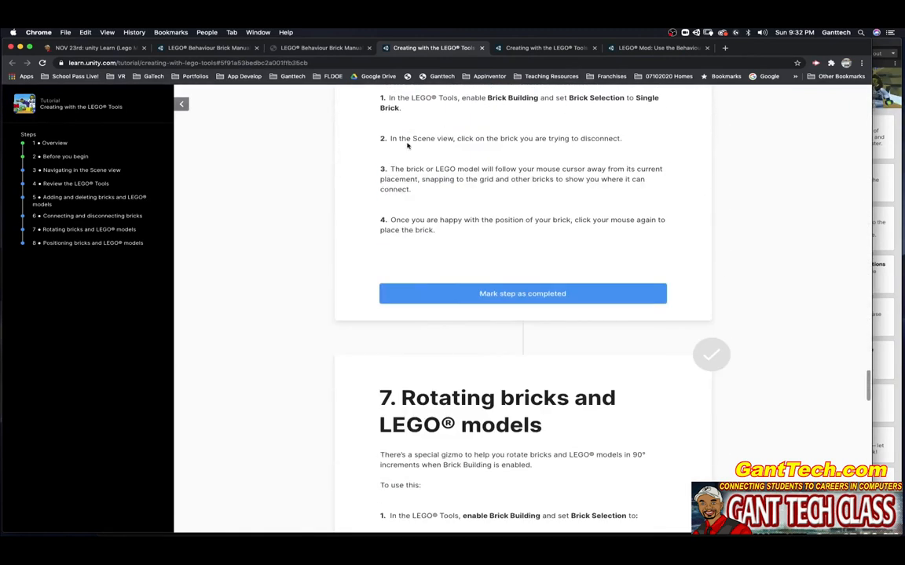
{"action": "left_click", "coordinate": [542, 47]}
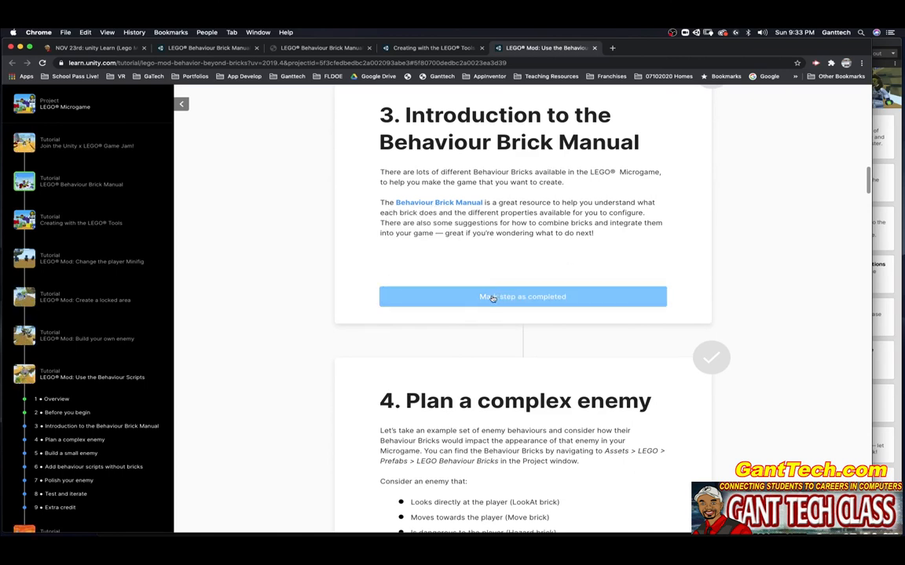
Mark the Introduction to the Behaviour Brick Manual step completed and scroll into the following steps
{"action": "left_click", "coordinate": [521, 295]}
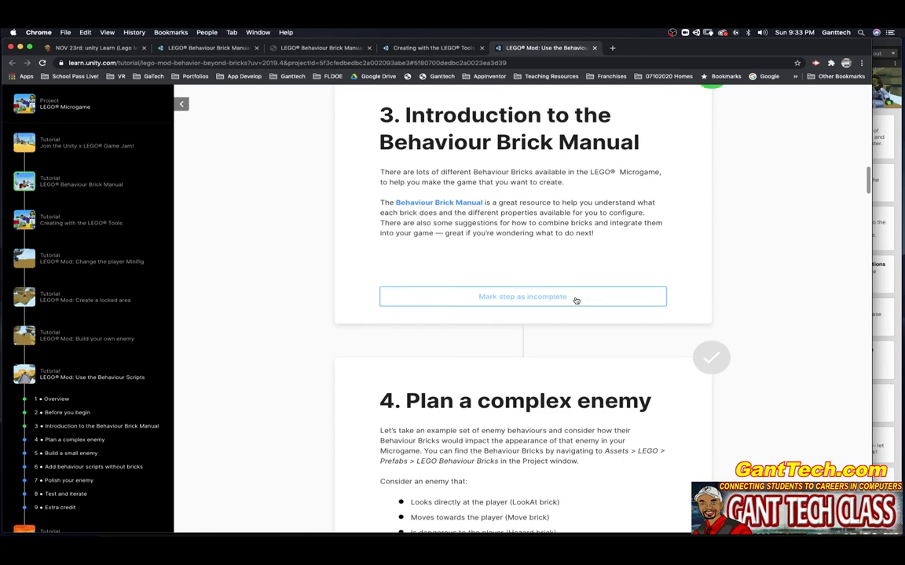
{"action": "scroll", "scroll_direction": "down", "scroll_amount": 3}
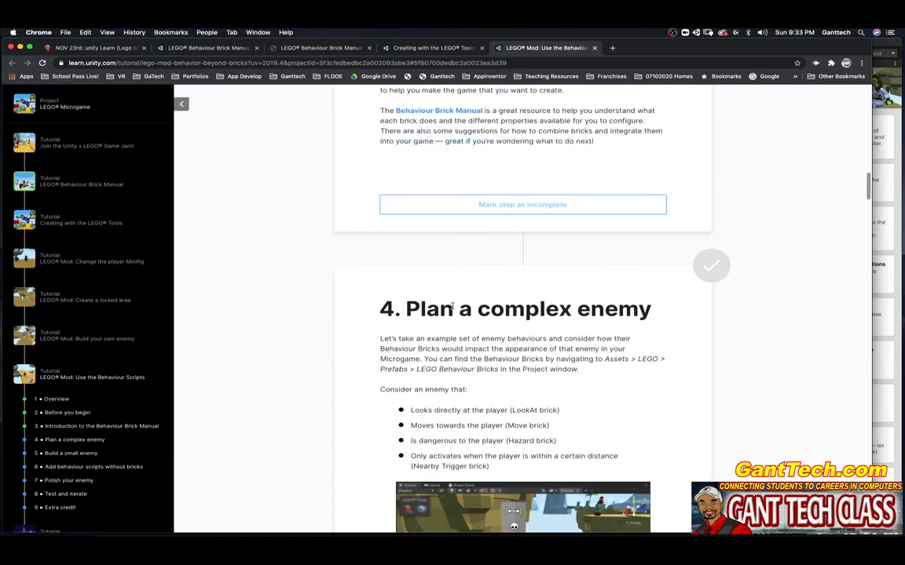
{"action": "mouse_move", "coordinate": [575, 314]}
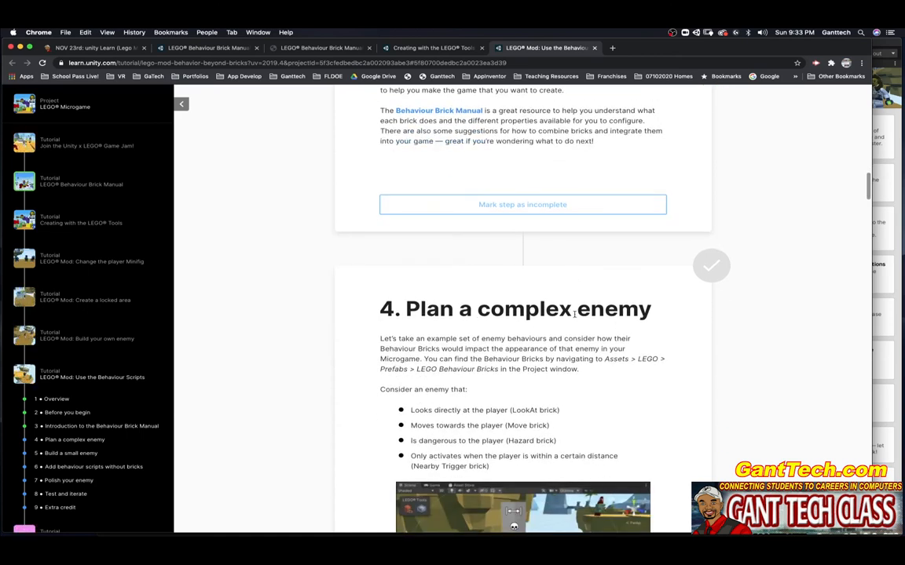
{"action": "scroll", "scroll_direction": "down", "scroll_amount": 3}
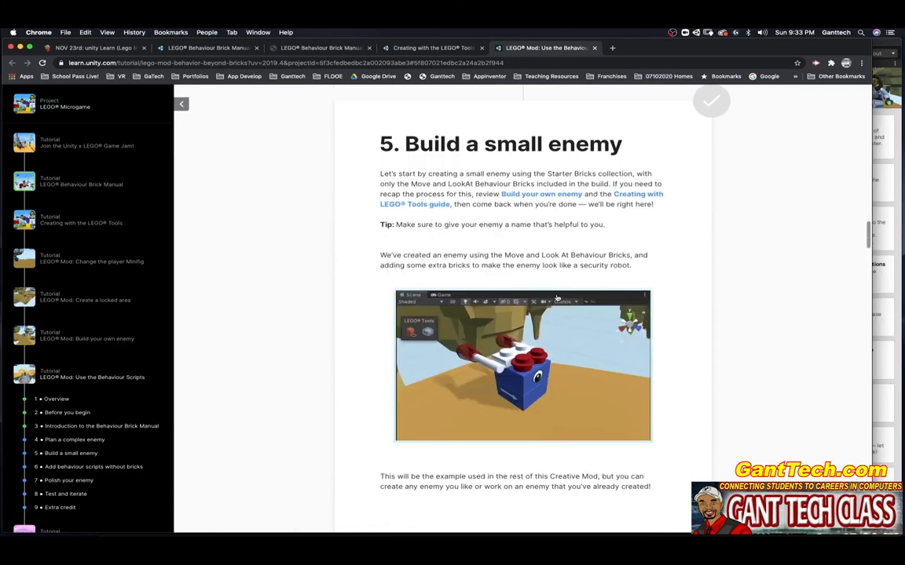
{"action": "scroll", "scroll_direction": "down", "scroll_amount": 3}
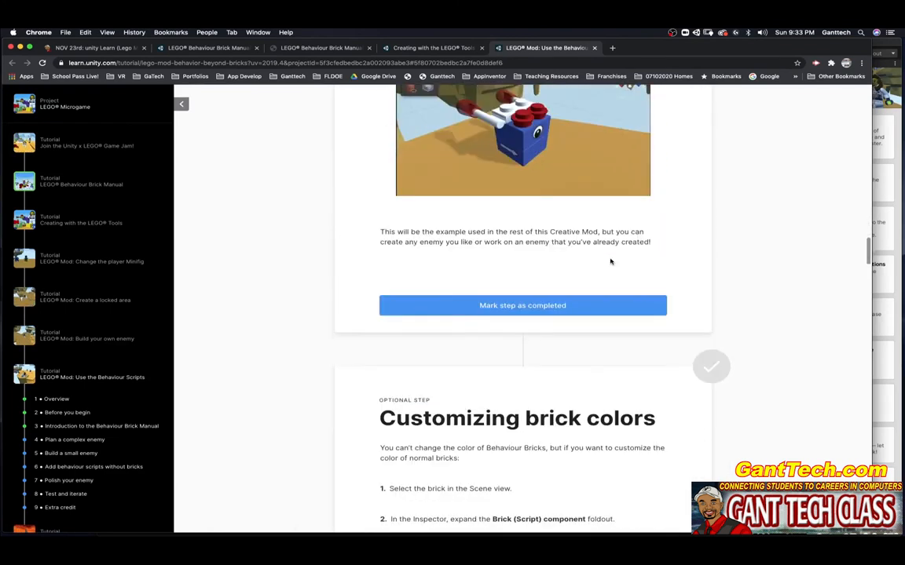
{"action": "scroll", "scroll_direction": "down", "scroll_amount": 3}
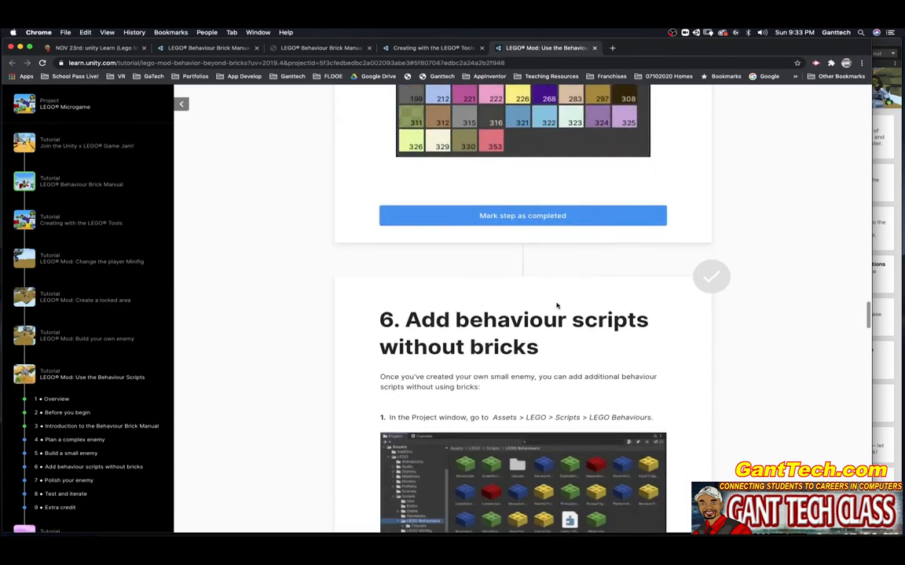
Skim down to Extra credit, glance at the LEGO Tools tab, and return to the Behaviour Scripts tutorial
{"action": "scroll", "scroll_direction": "down", "scroll_amount": 3}
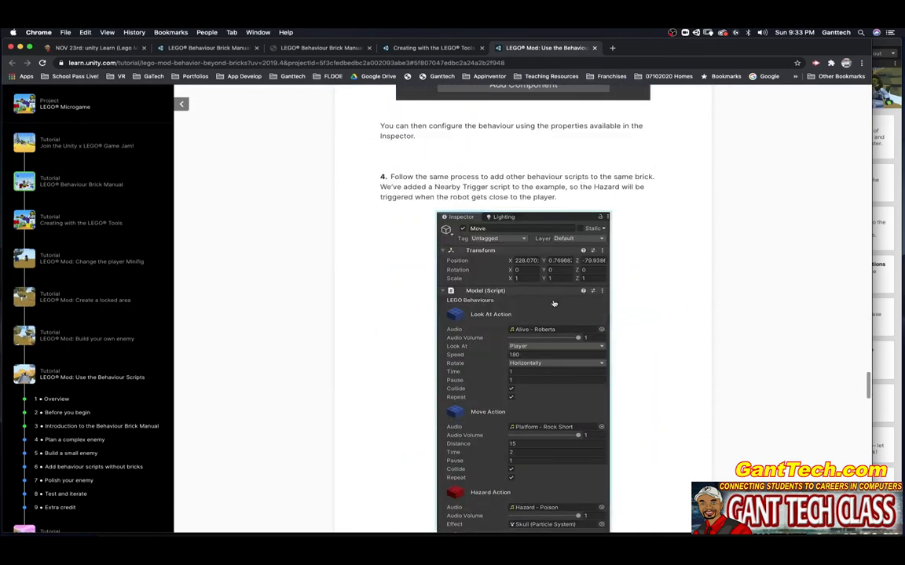
{"action": "scroll", "scroll_direction": "down", "scroll_amount": 3}
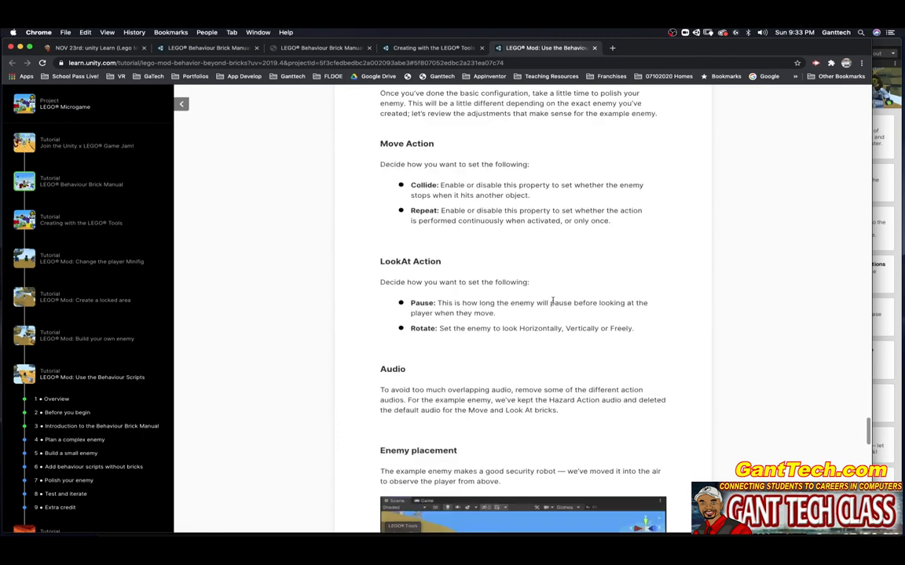
{"action": "scroll", "scroll_direction": "down", "scroll_amount": 3}
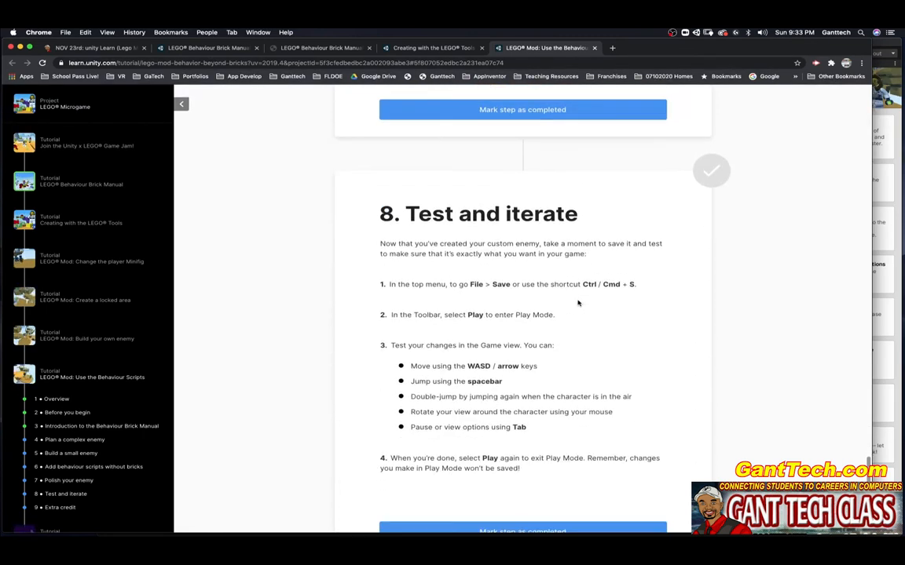
{"action": "scroll", "scroll_direction": "down", "scroll_amount": 3}
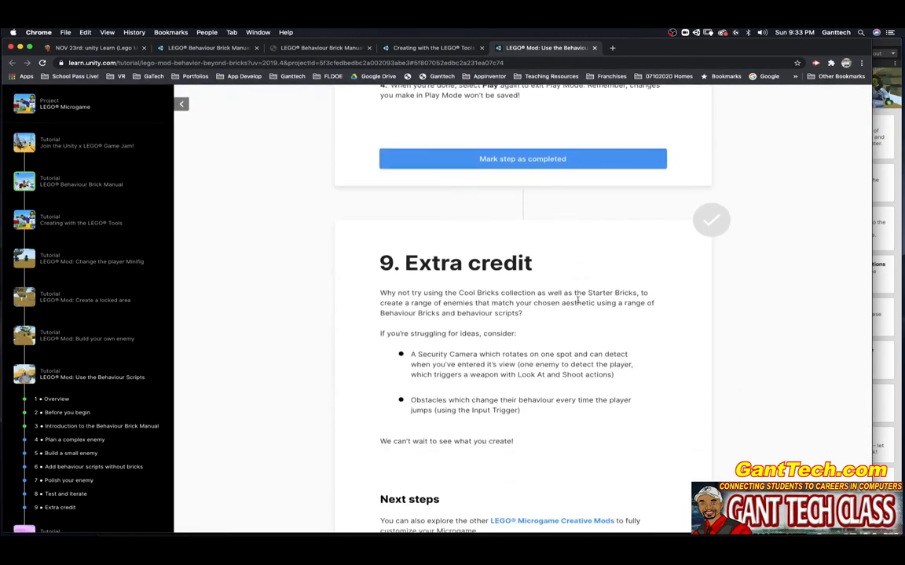
{"action": "scroll", "scroll_direction": "down", "scroll_amount": 3}
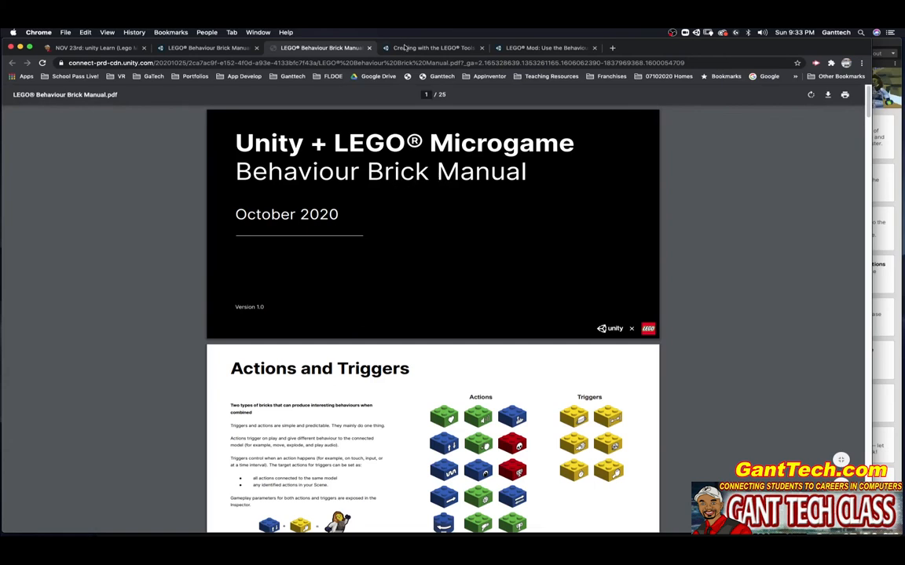
{"action": "left_click", "coordinate": [432, 47]}
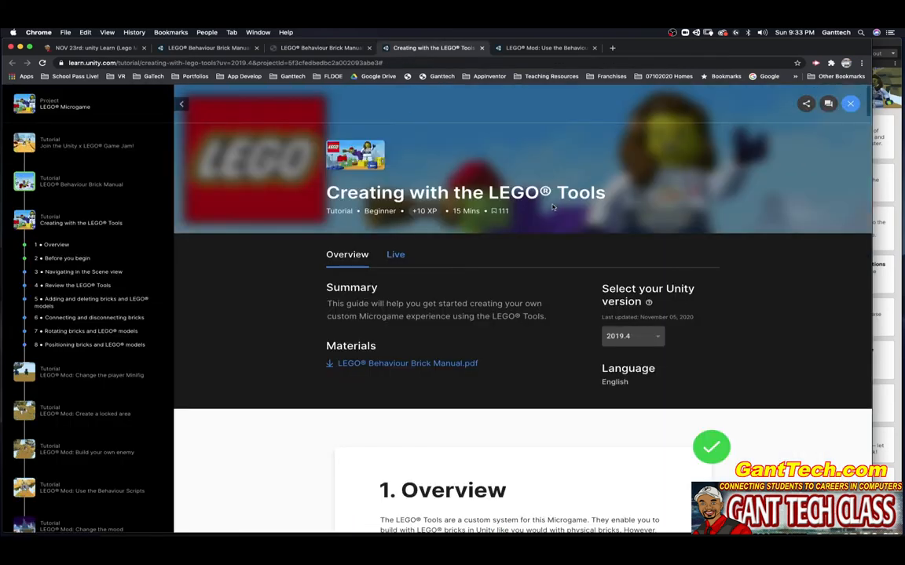
{"action": "left_click", "coordinate": [546, 47]}
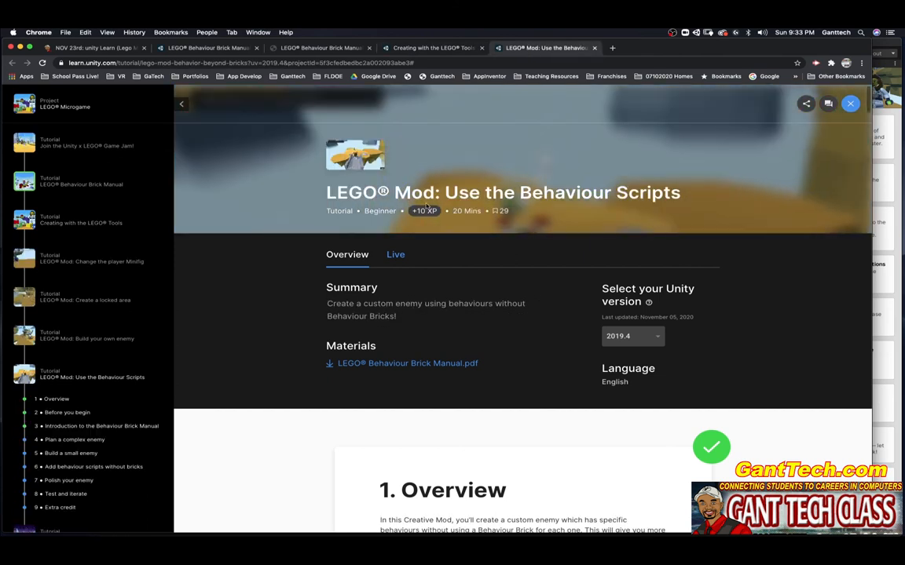